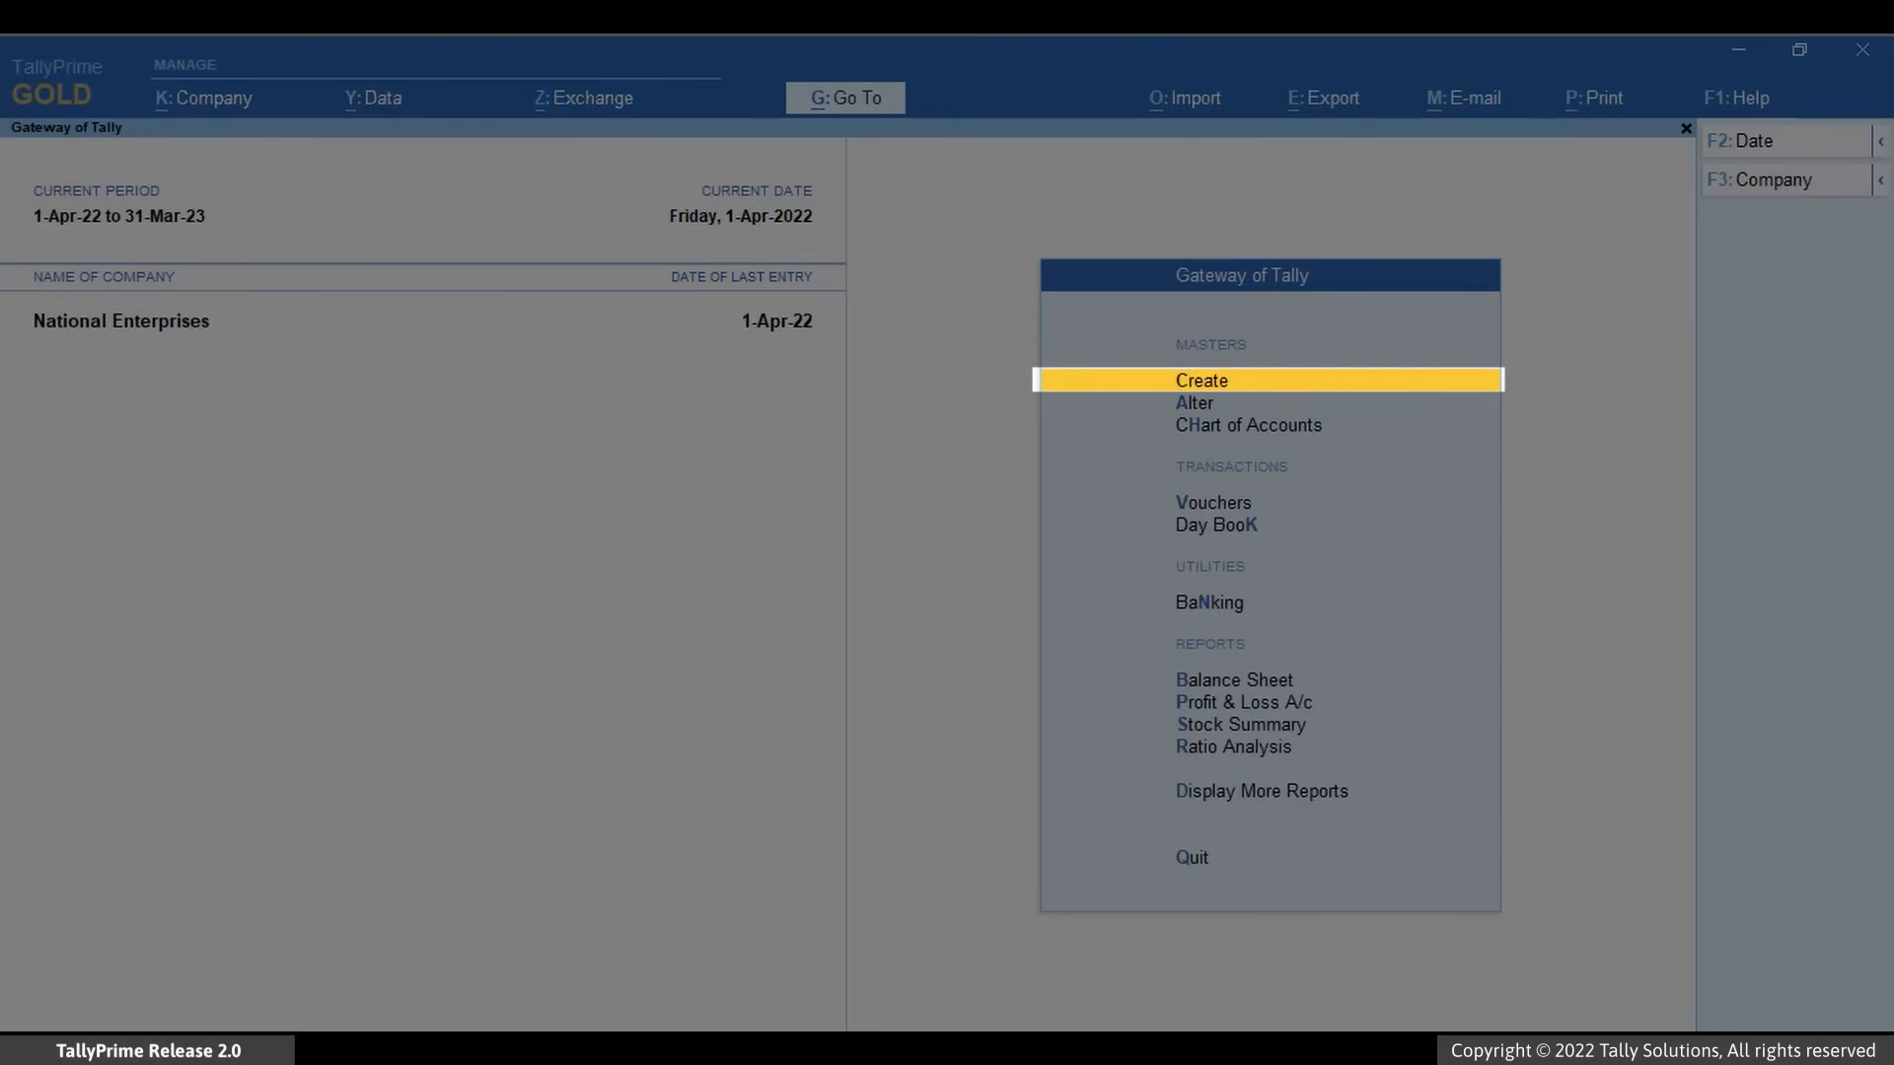
# Create a new ledger named 'TCS Ledger' and open the group list to place it under Current Assets.
pyautogui.click(1201, 381)
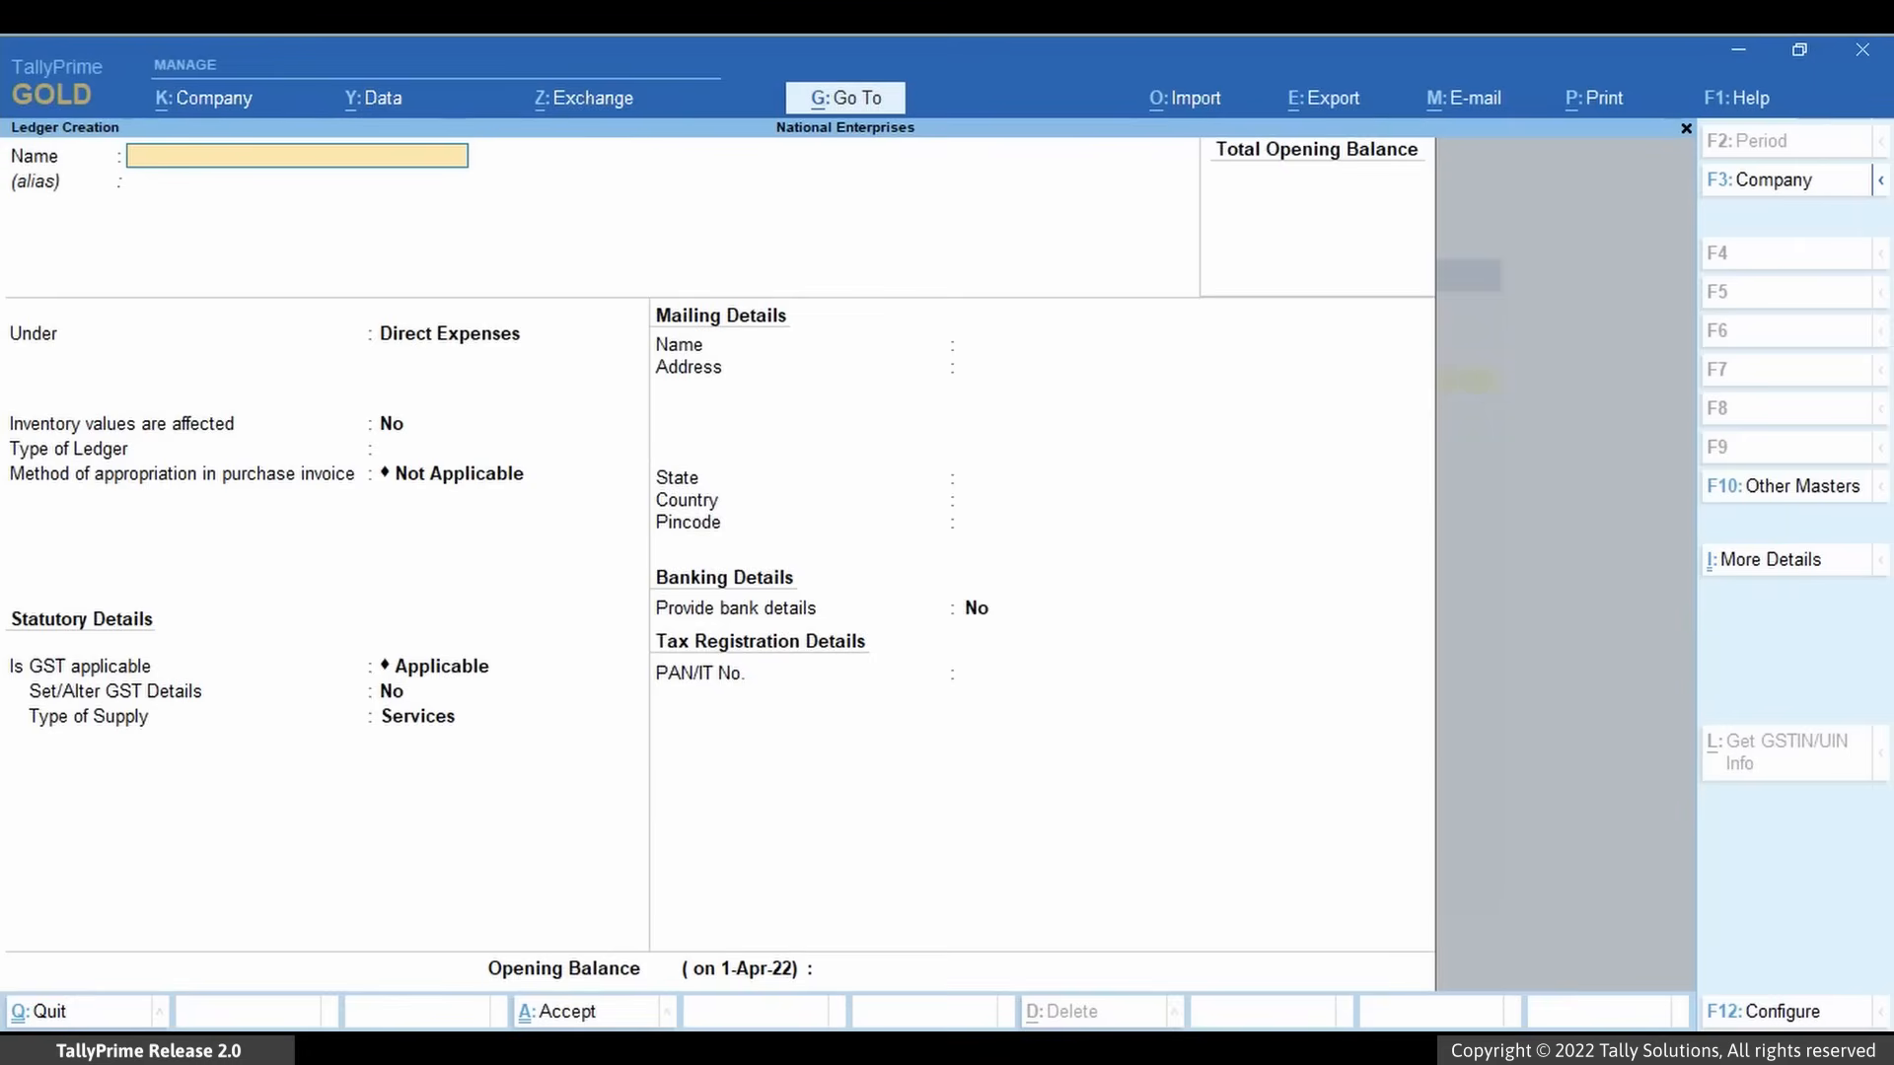
pyautogui.write('TCS')
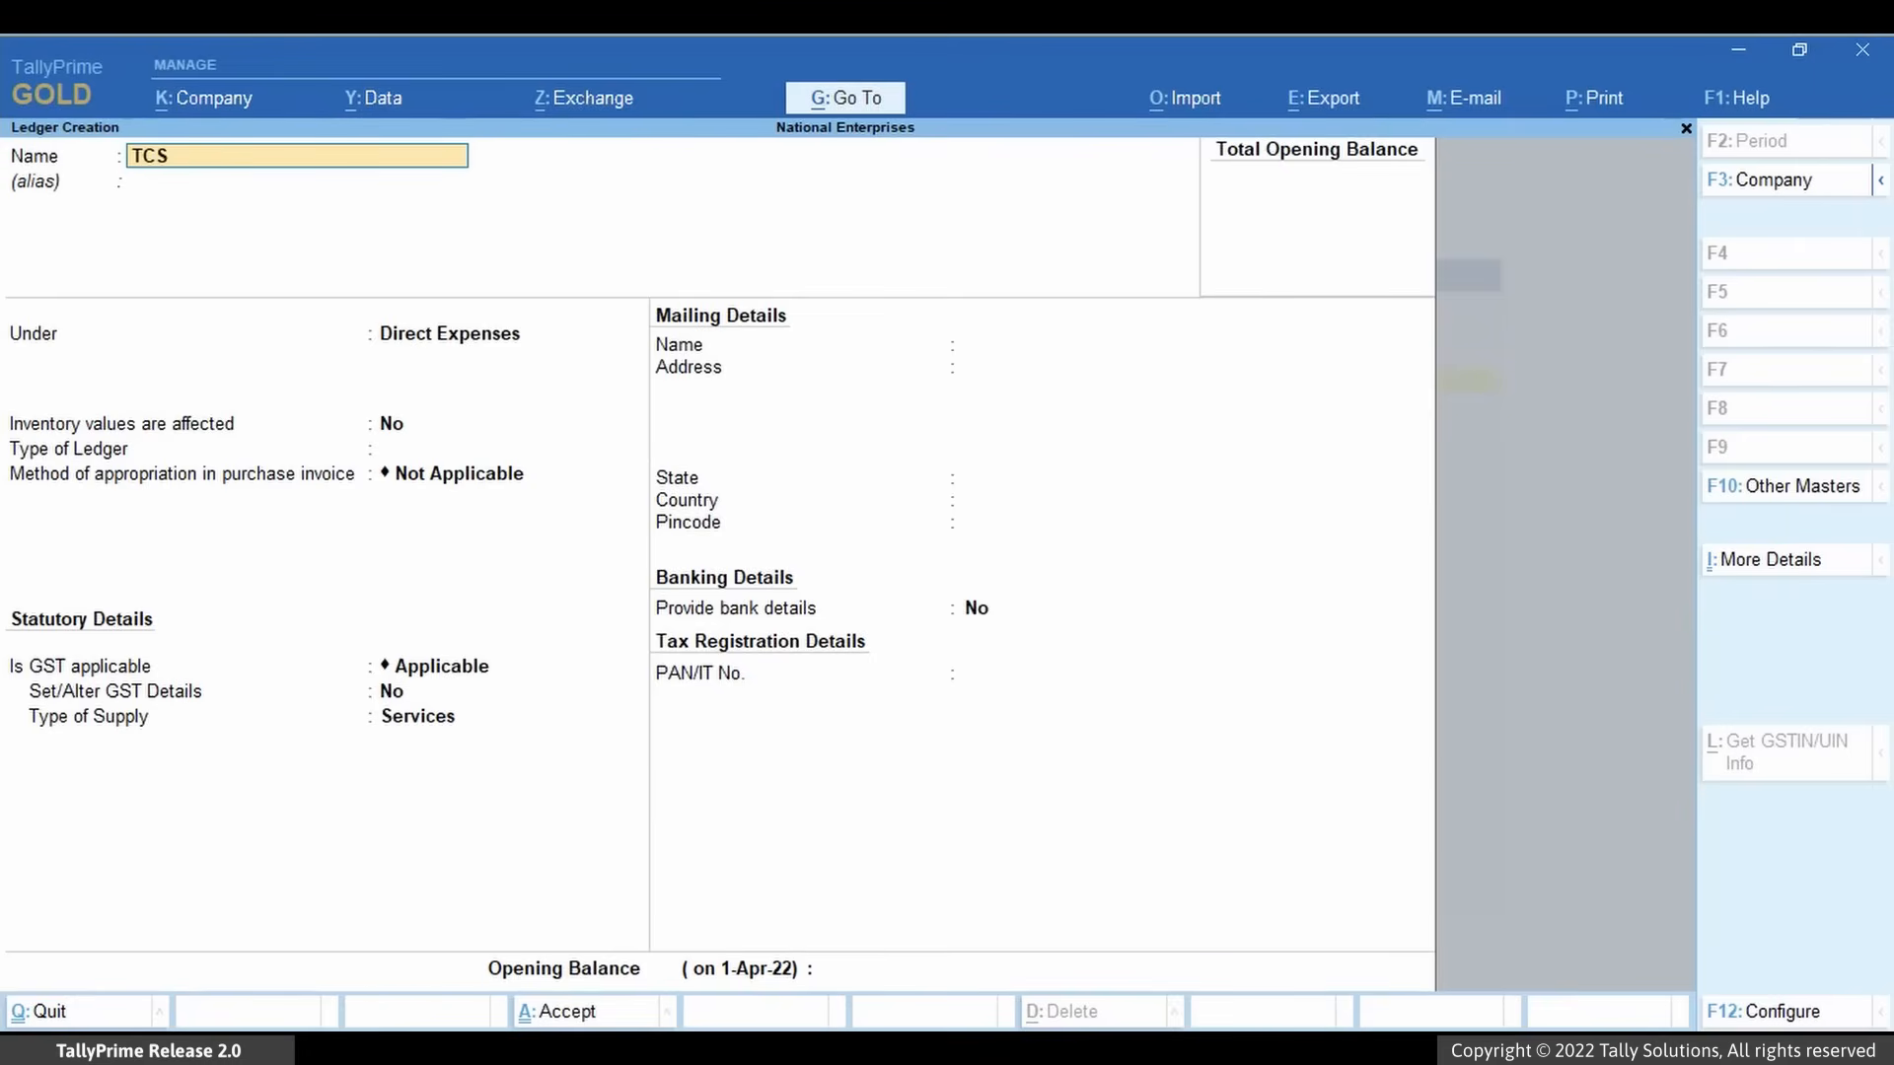
pyautogui.write('Ledger')
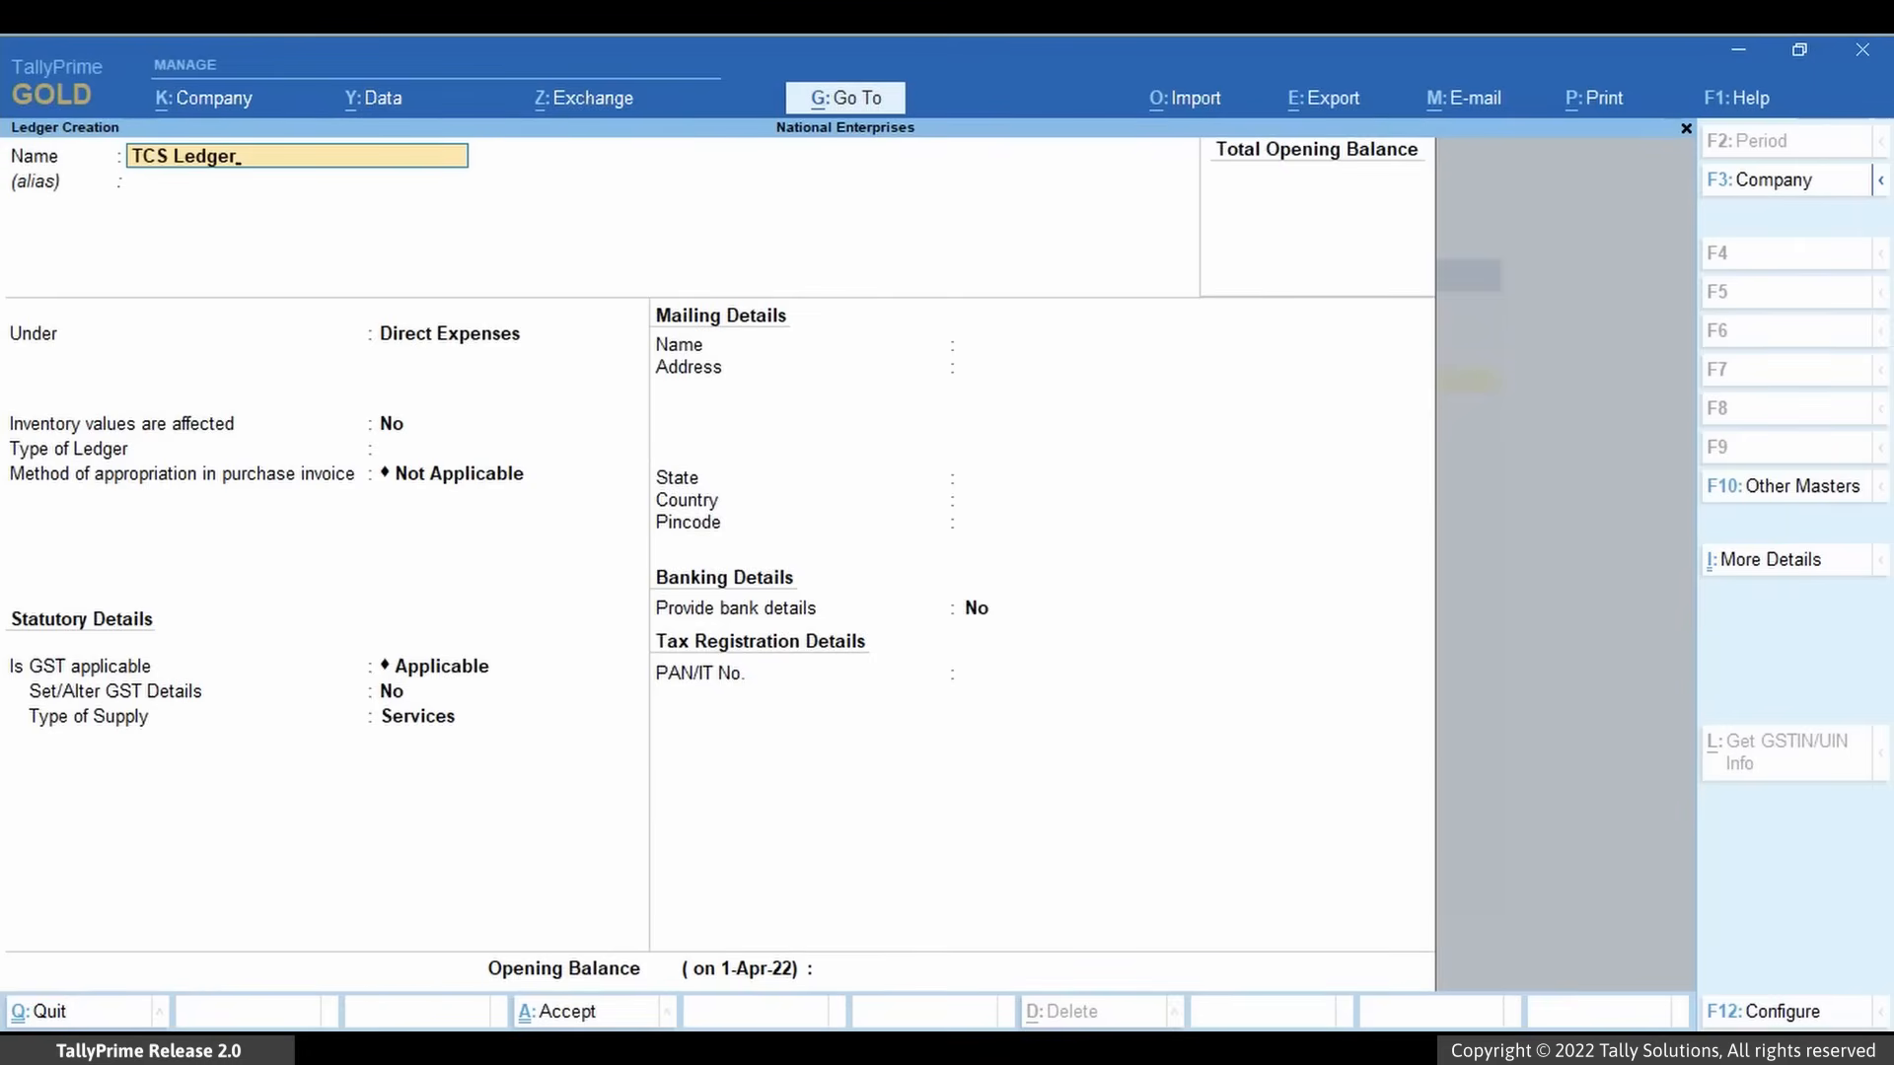
pyautogui.click(484, 333)
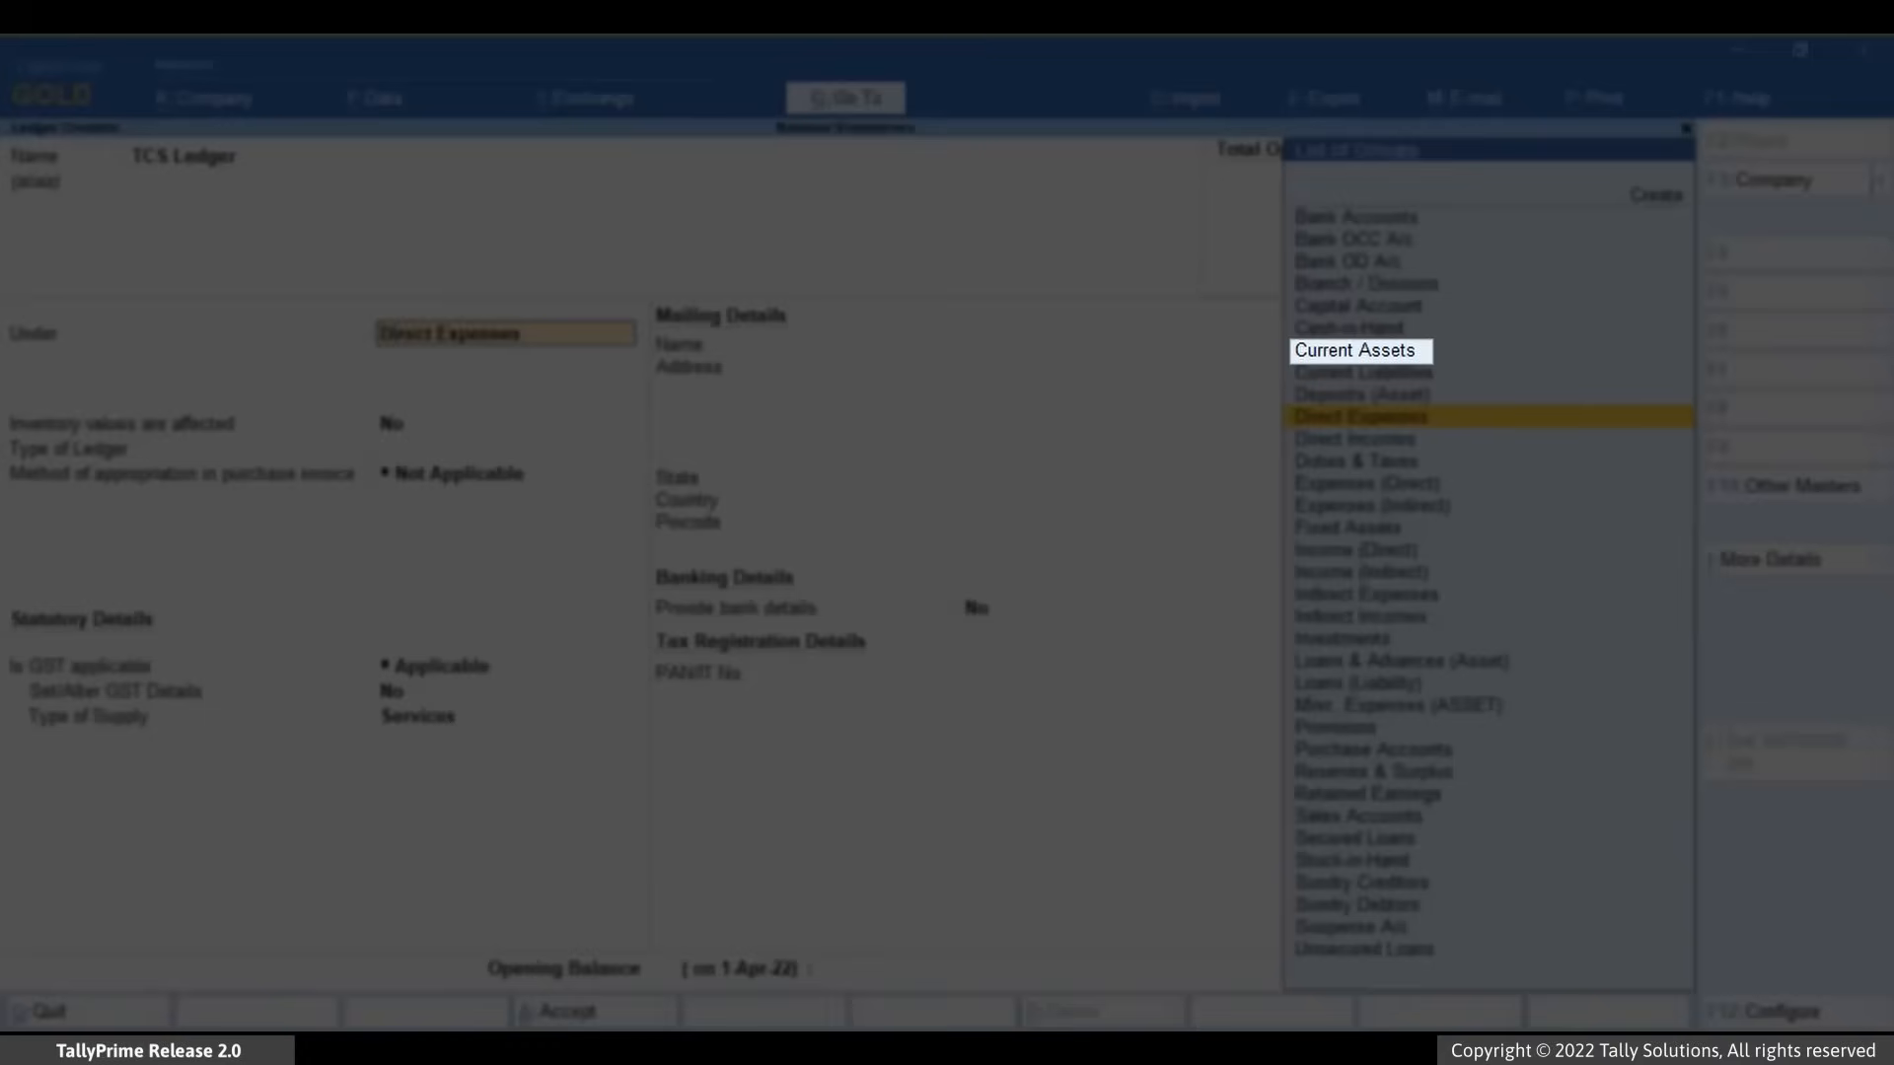
pyautogui.moveTo(1356, 351)
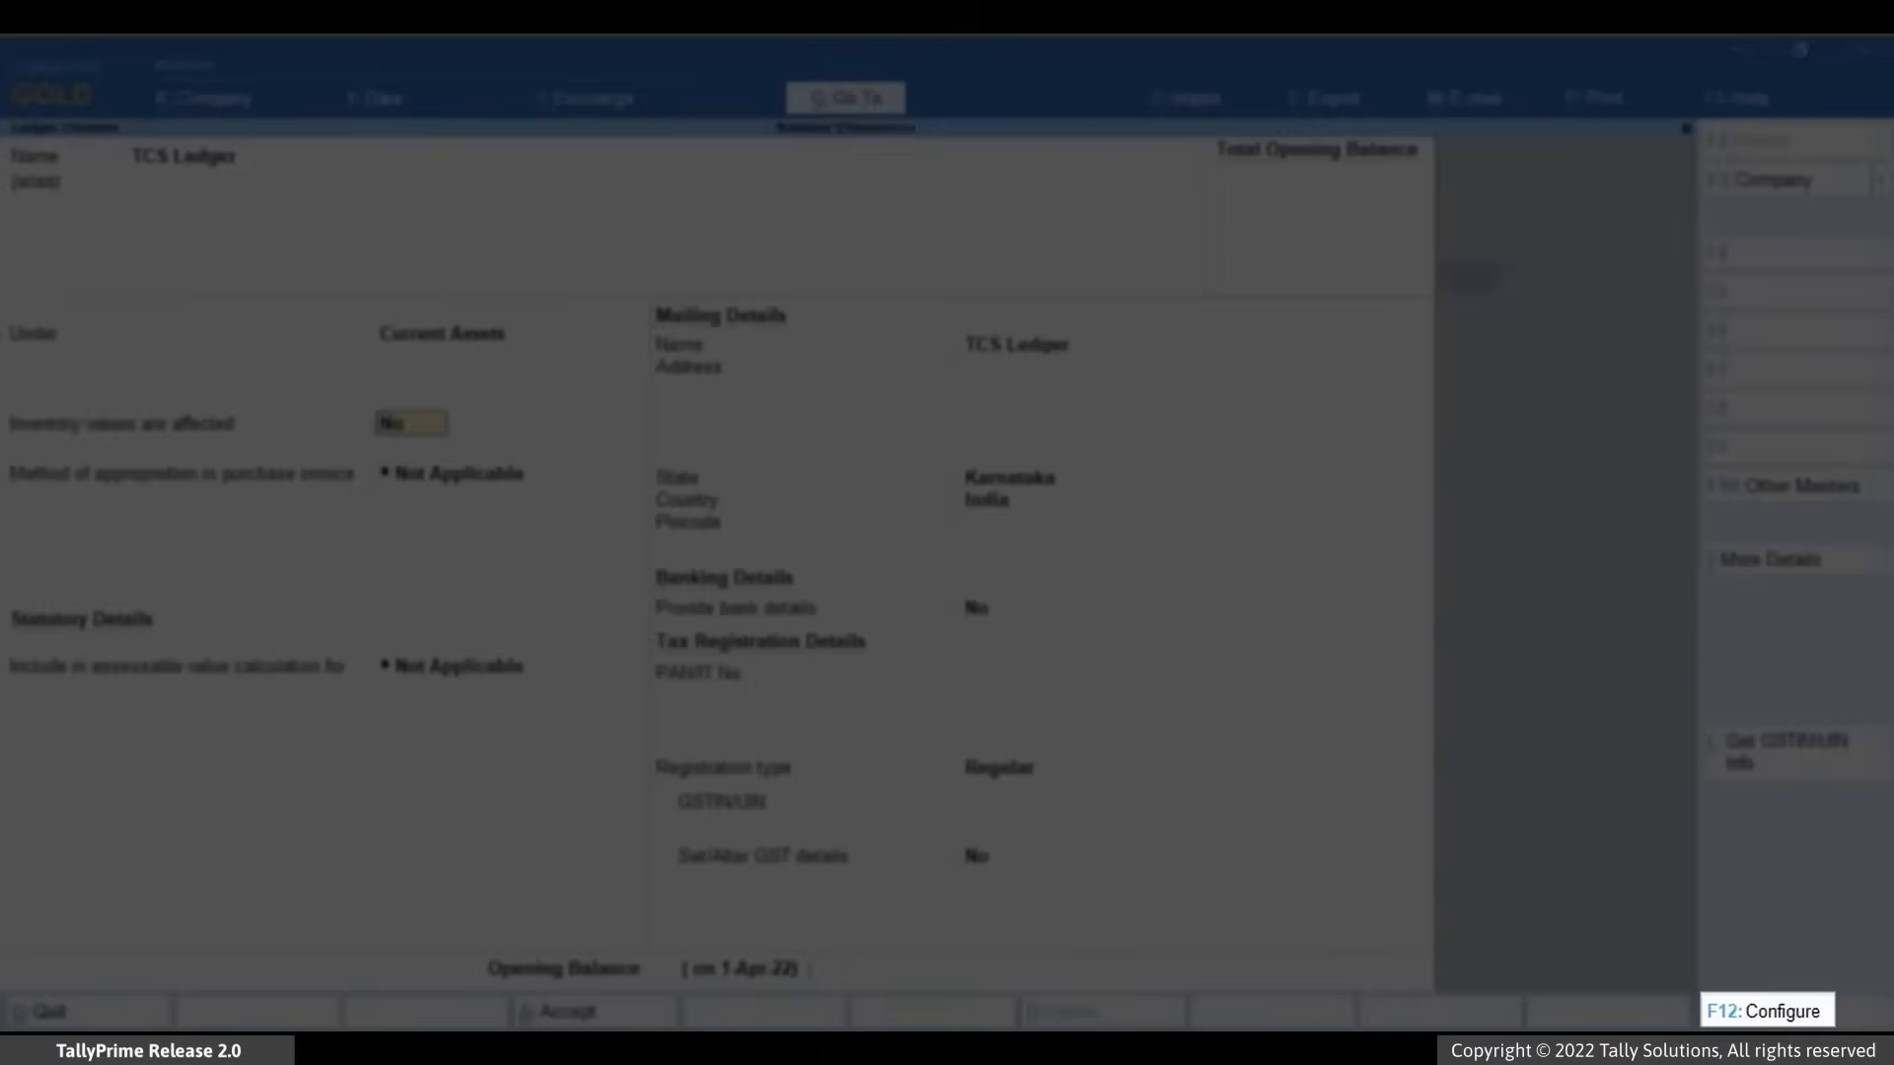
# Enable the F12 setting that shows the 'Behave as Duties & Taxes ledger' field.
pyautogui.click(1763, 1010)
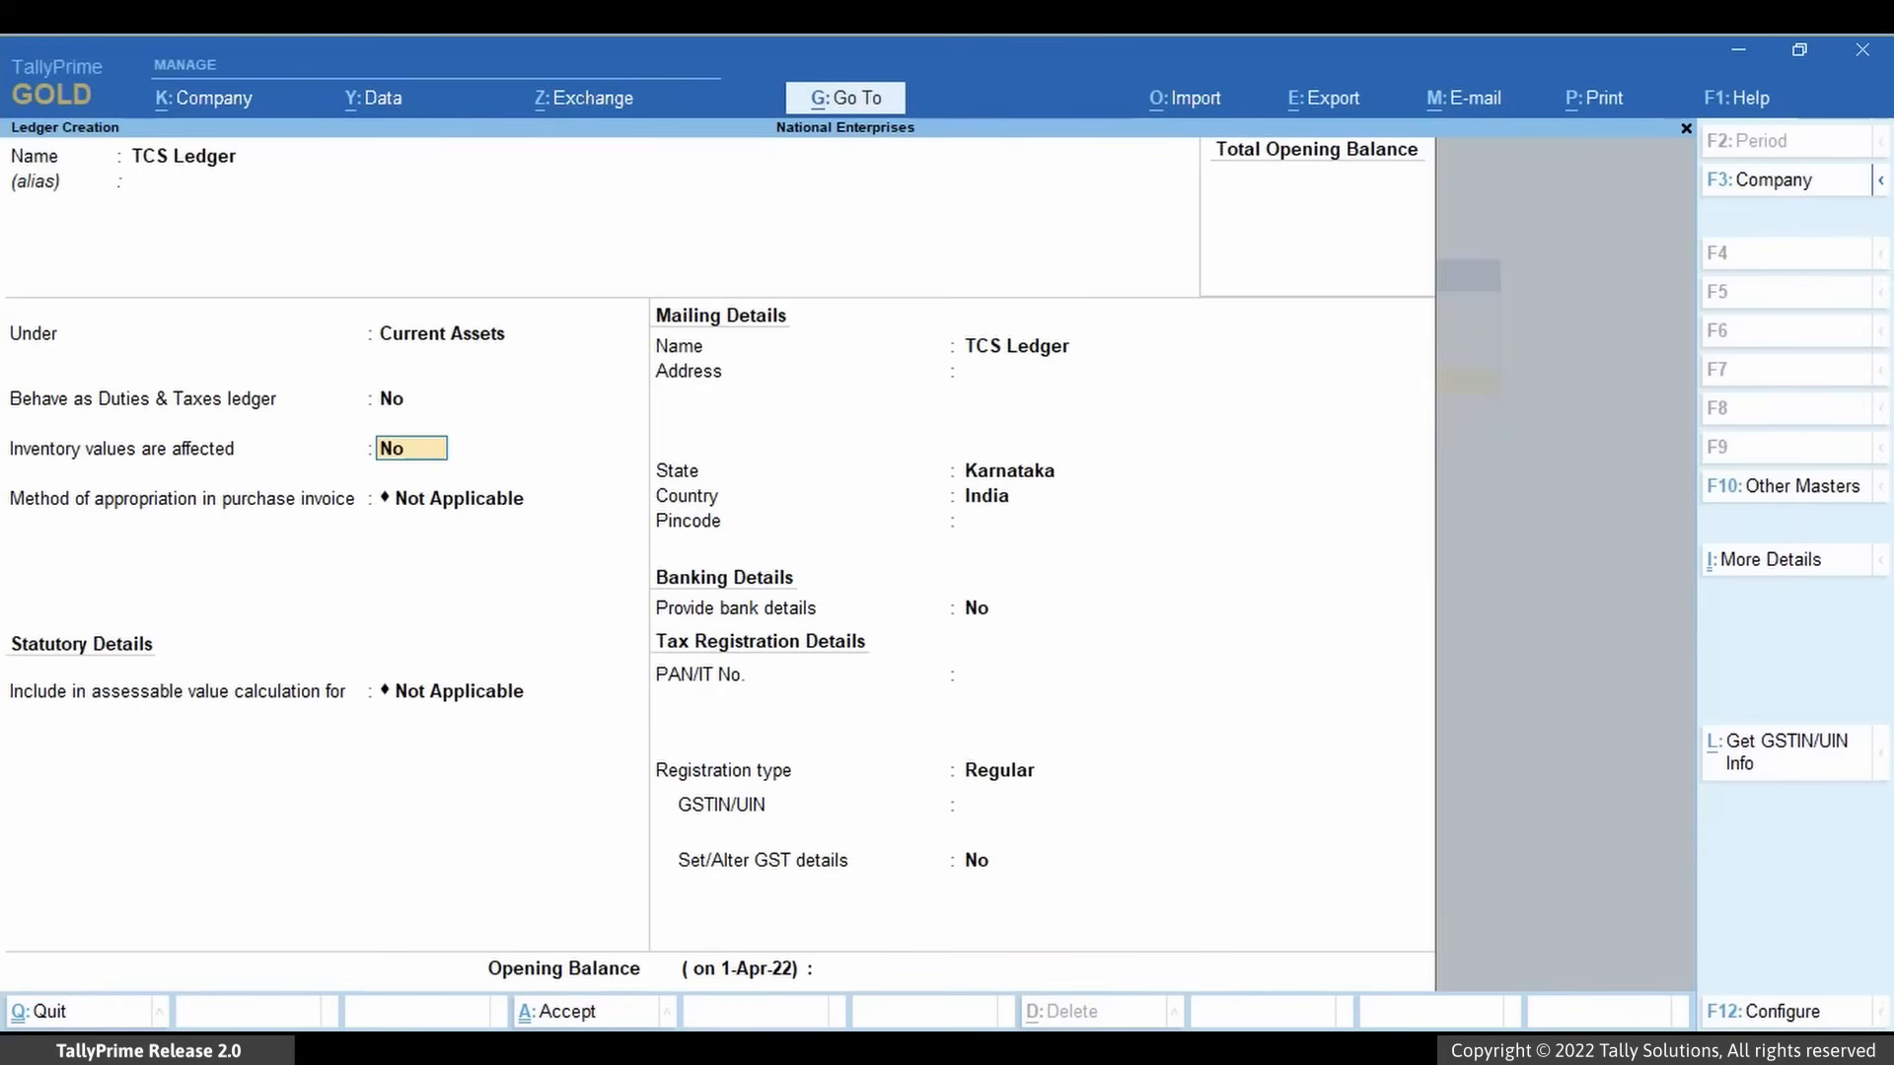
# Set Behave as Duties & Taxes ledger to Yes, type Others, assessable value calculation Not Applicable.
pyautogui.press('up')
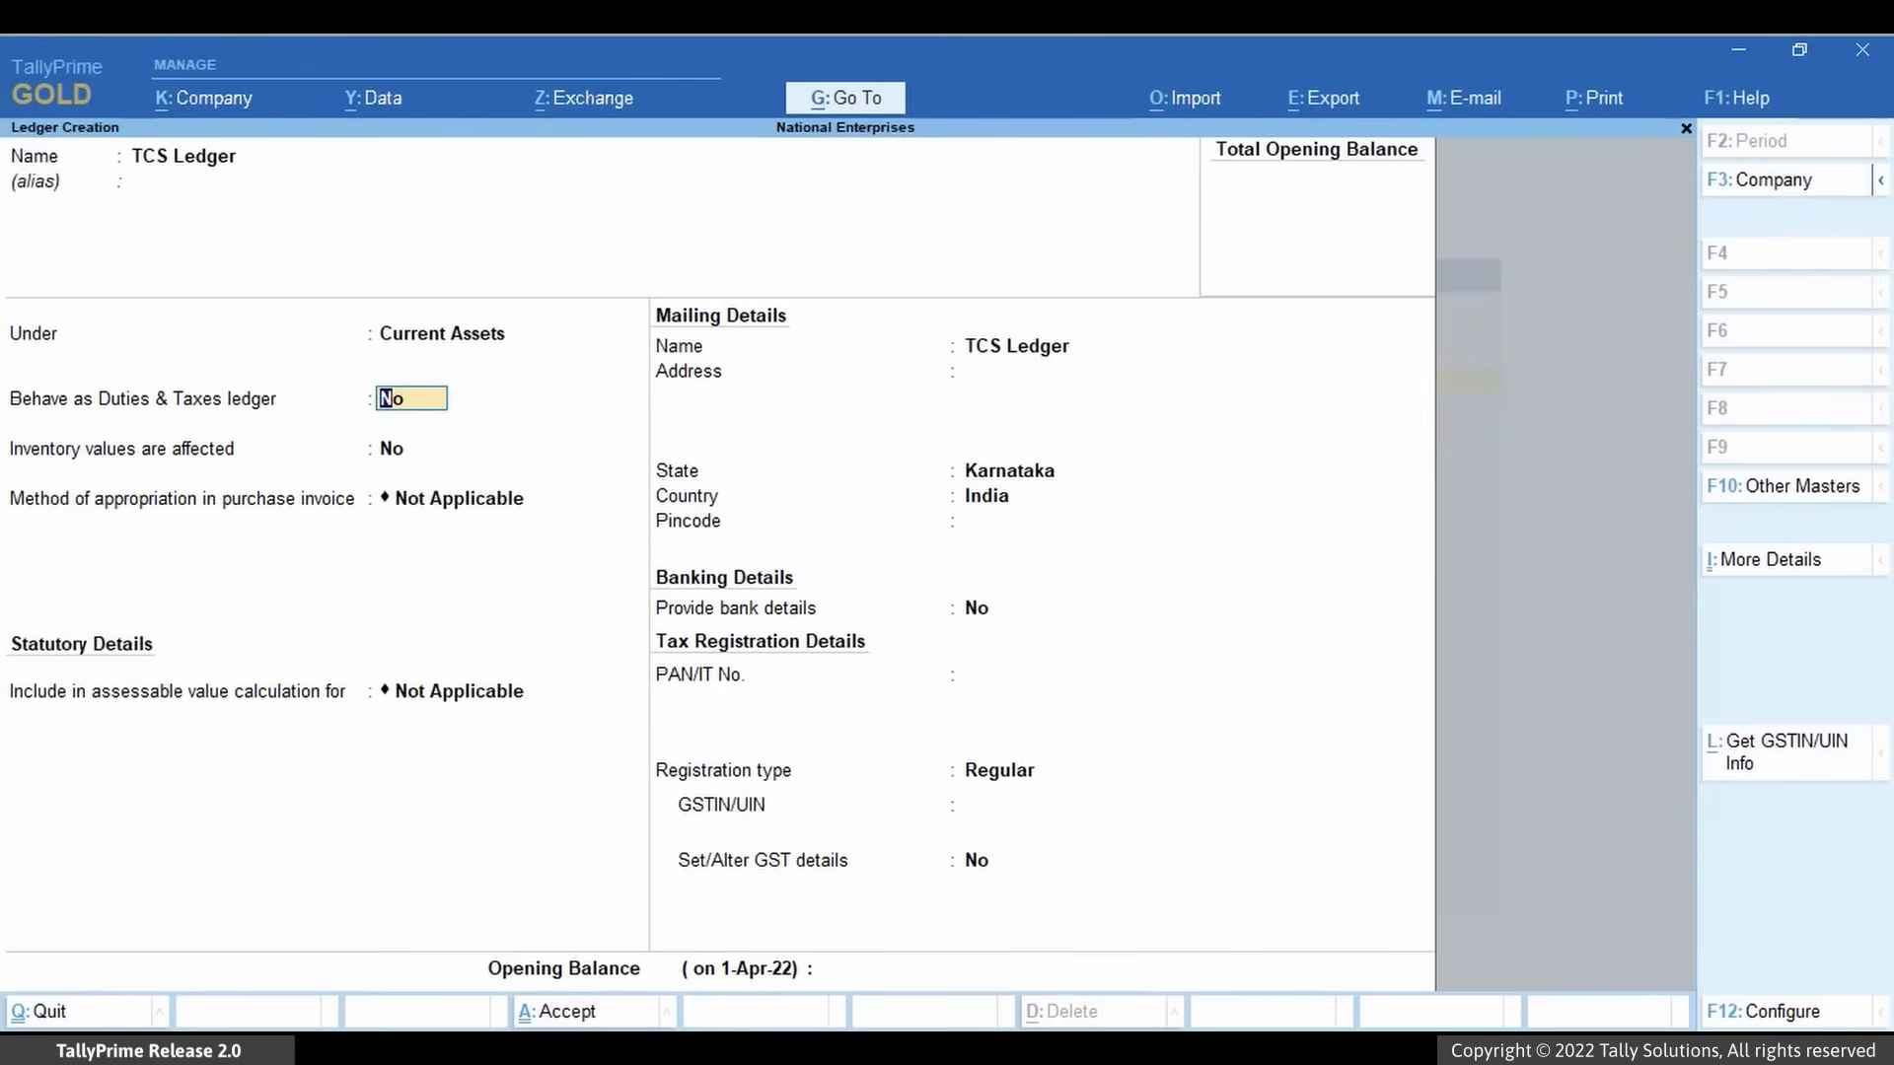
pyautogui.write('Yes')
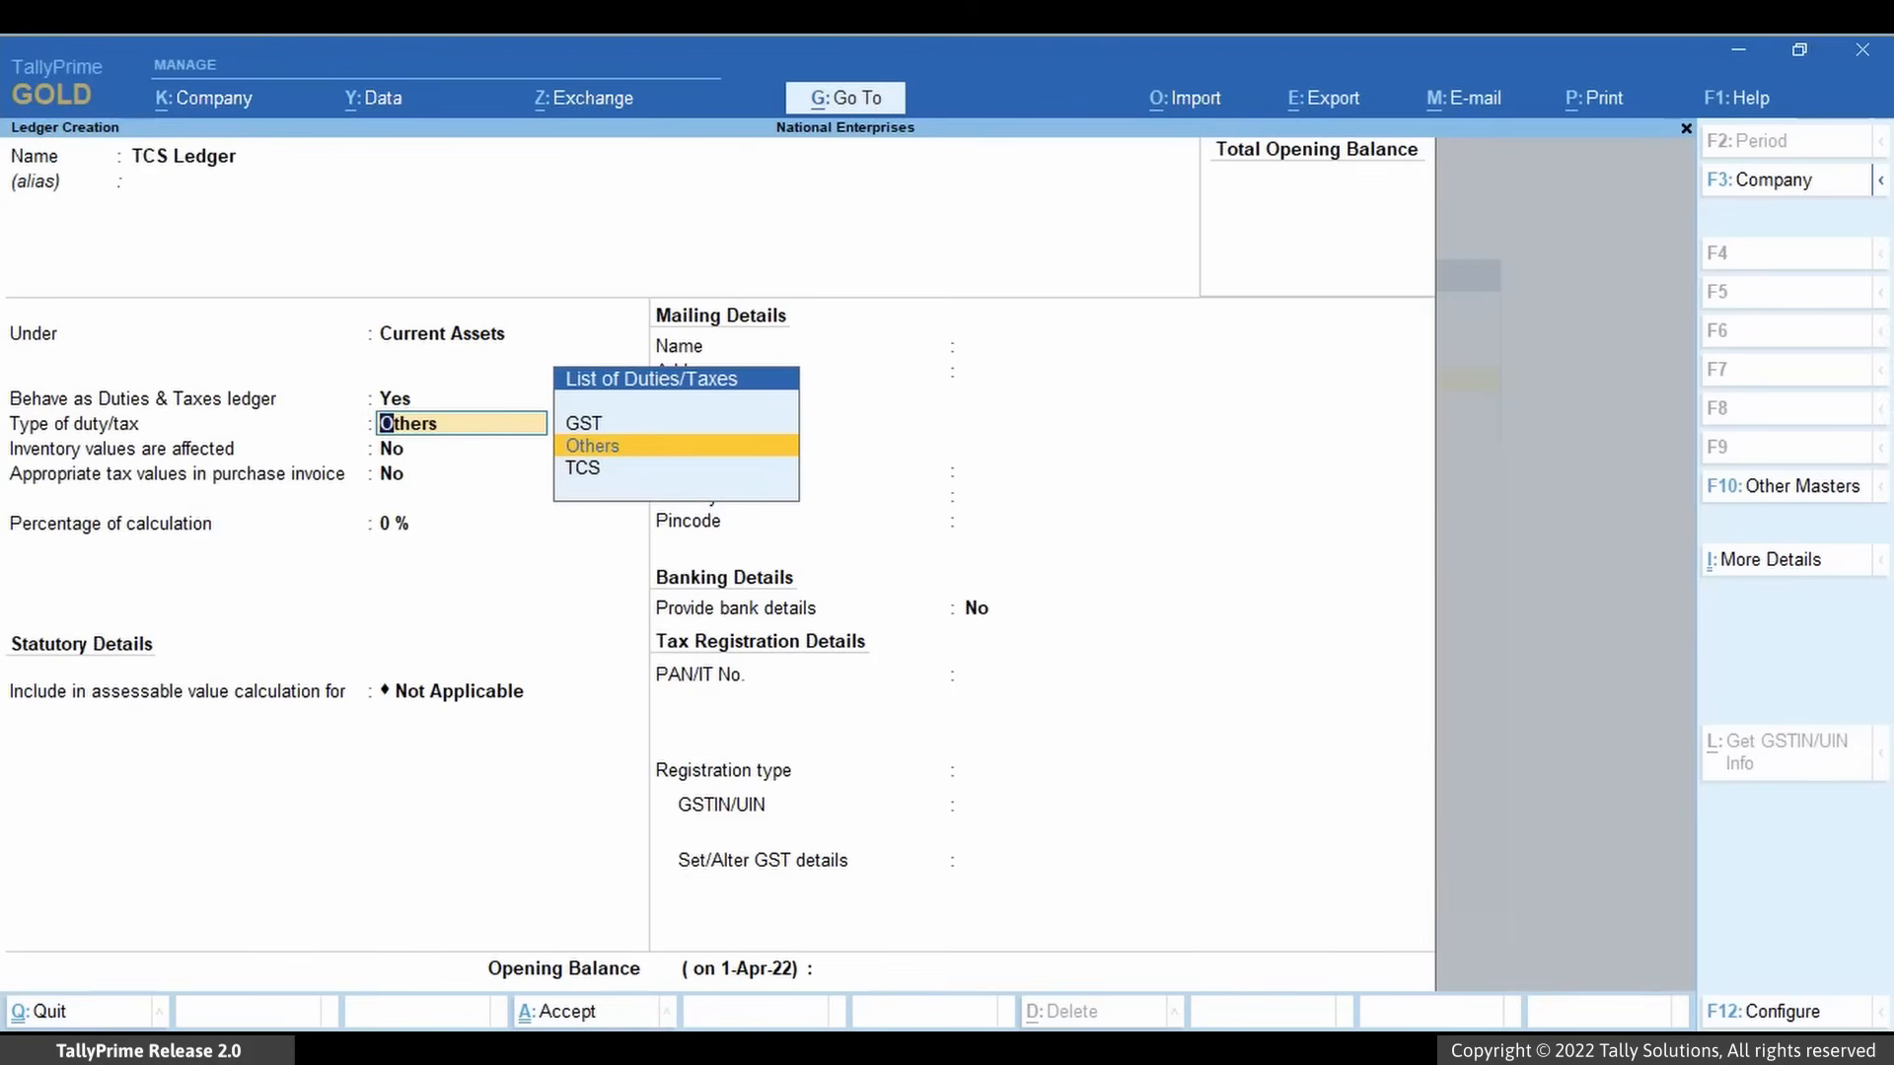
pyautogui.click(591, 446)
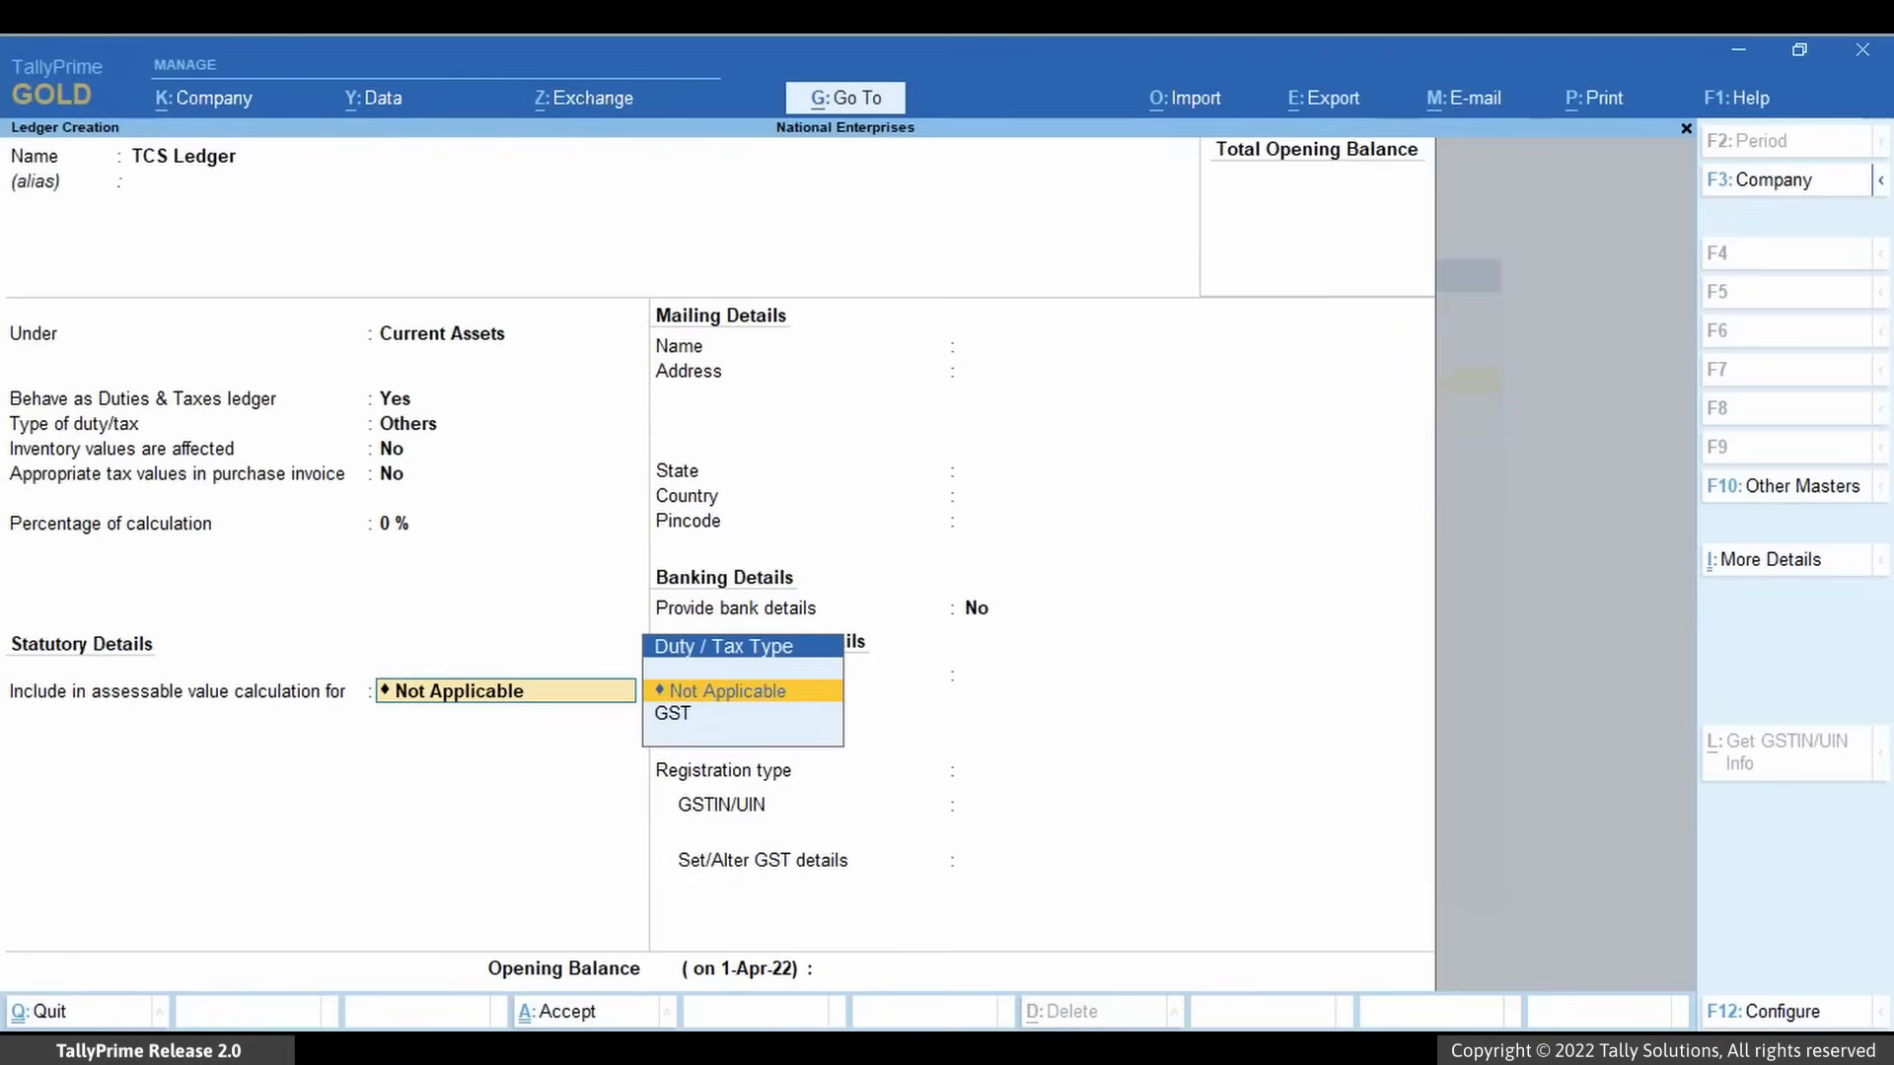
pyautogui.click(722, 690)
pyautogui.write('CGST')
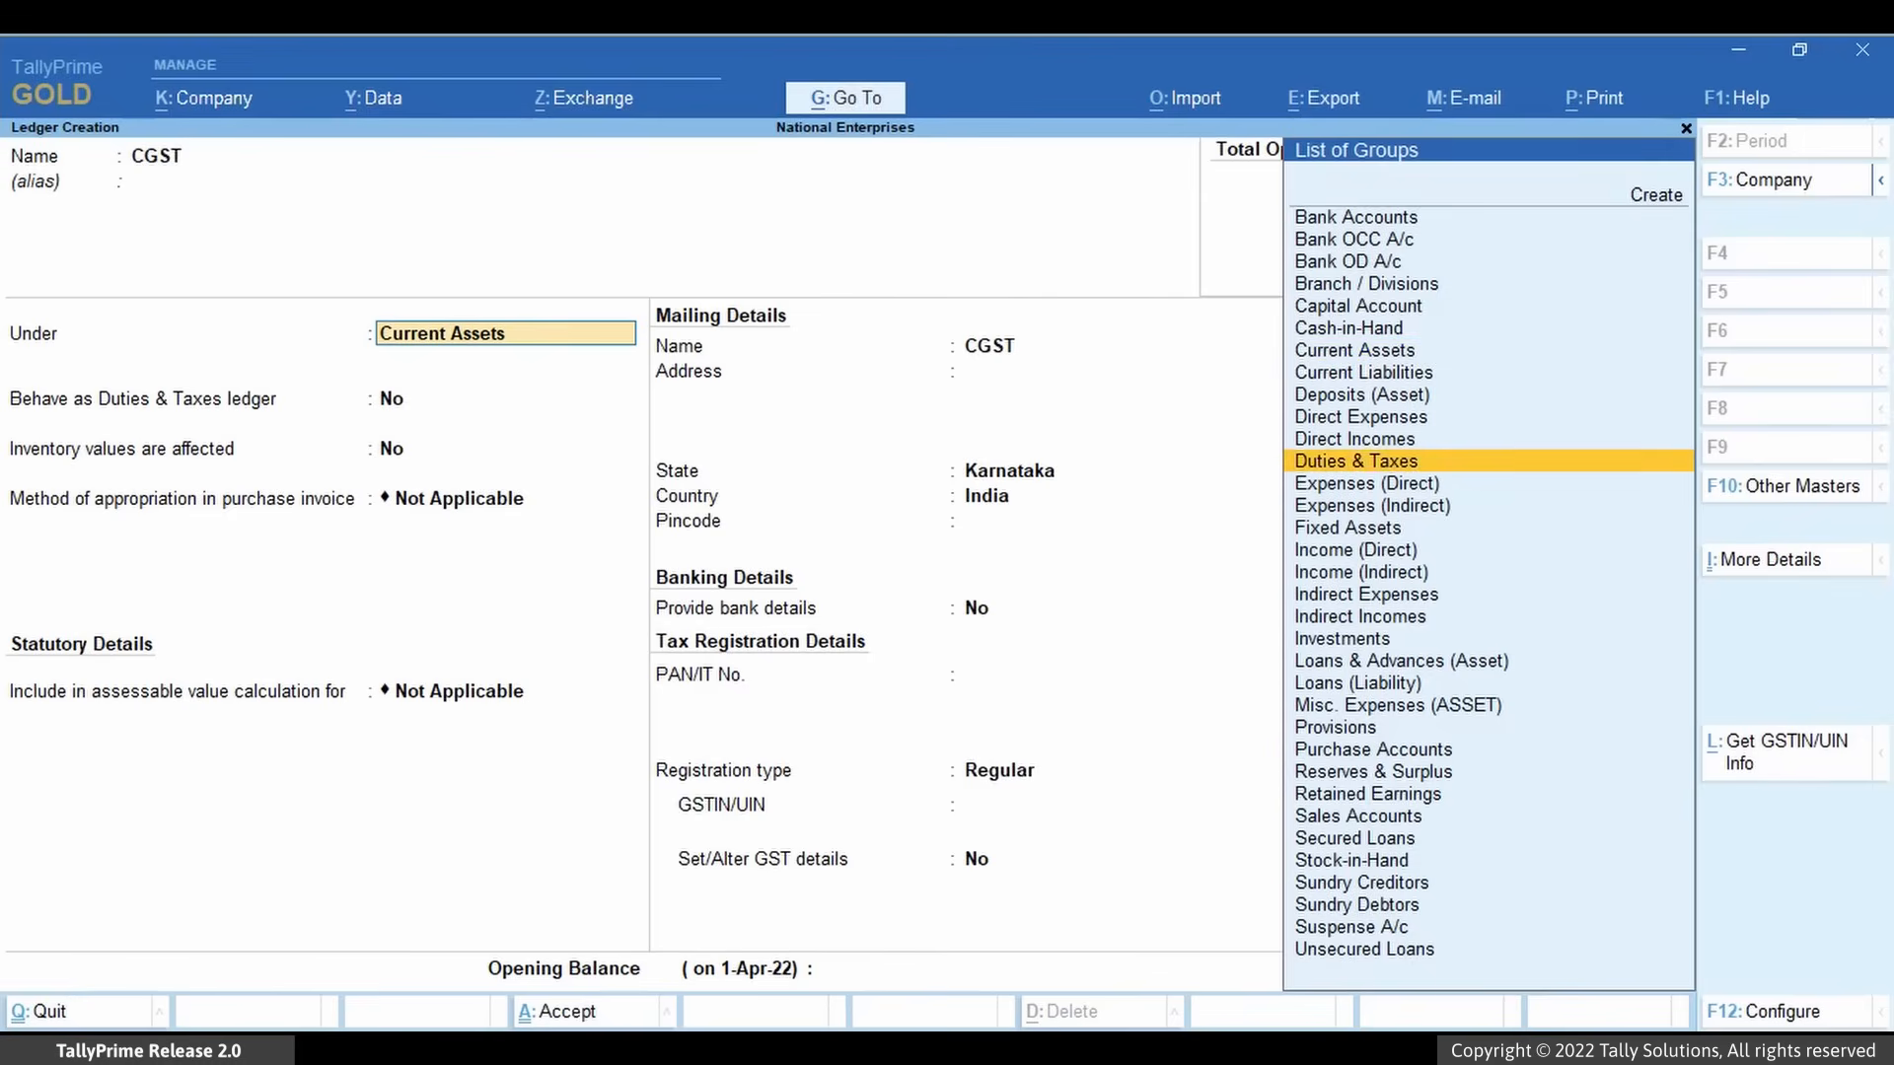
# Make CGST a Central Tax GST ledger under Duties & Taxes, then set SGST's tax type.
pyautogui.click(1353, 459)
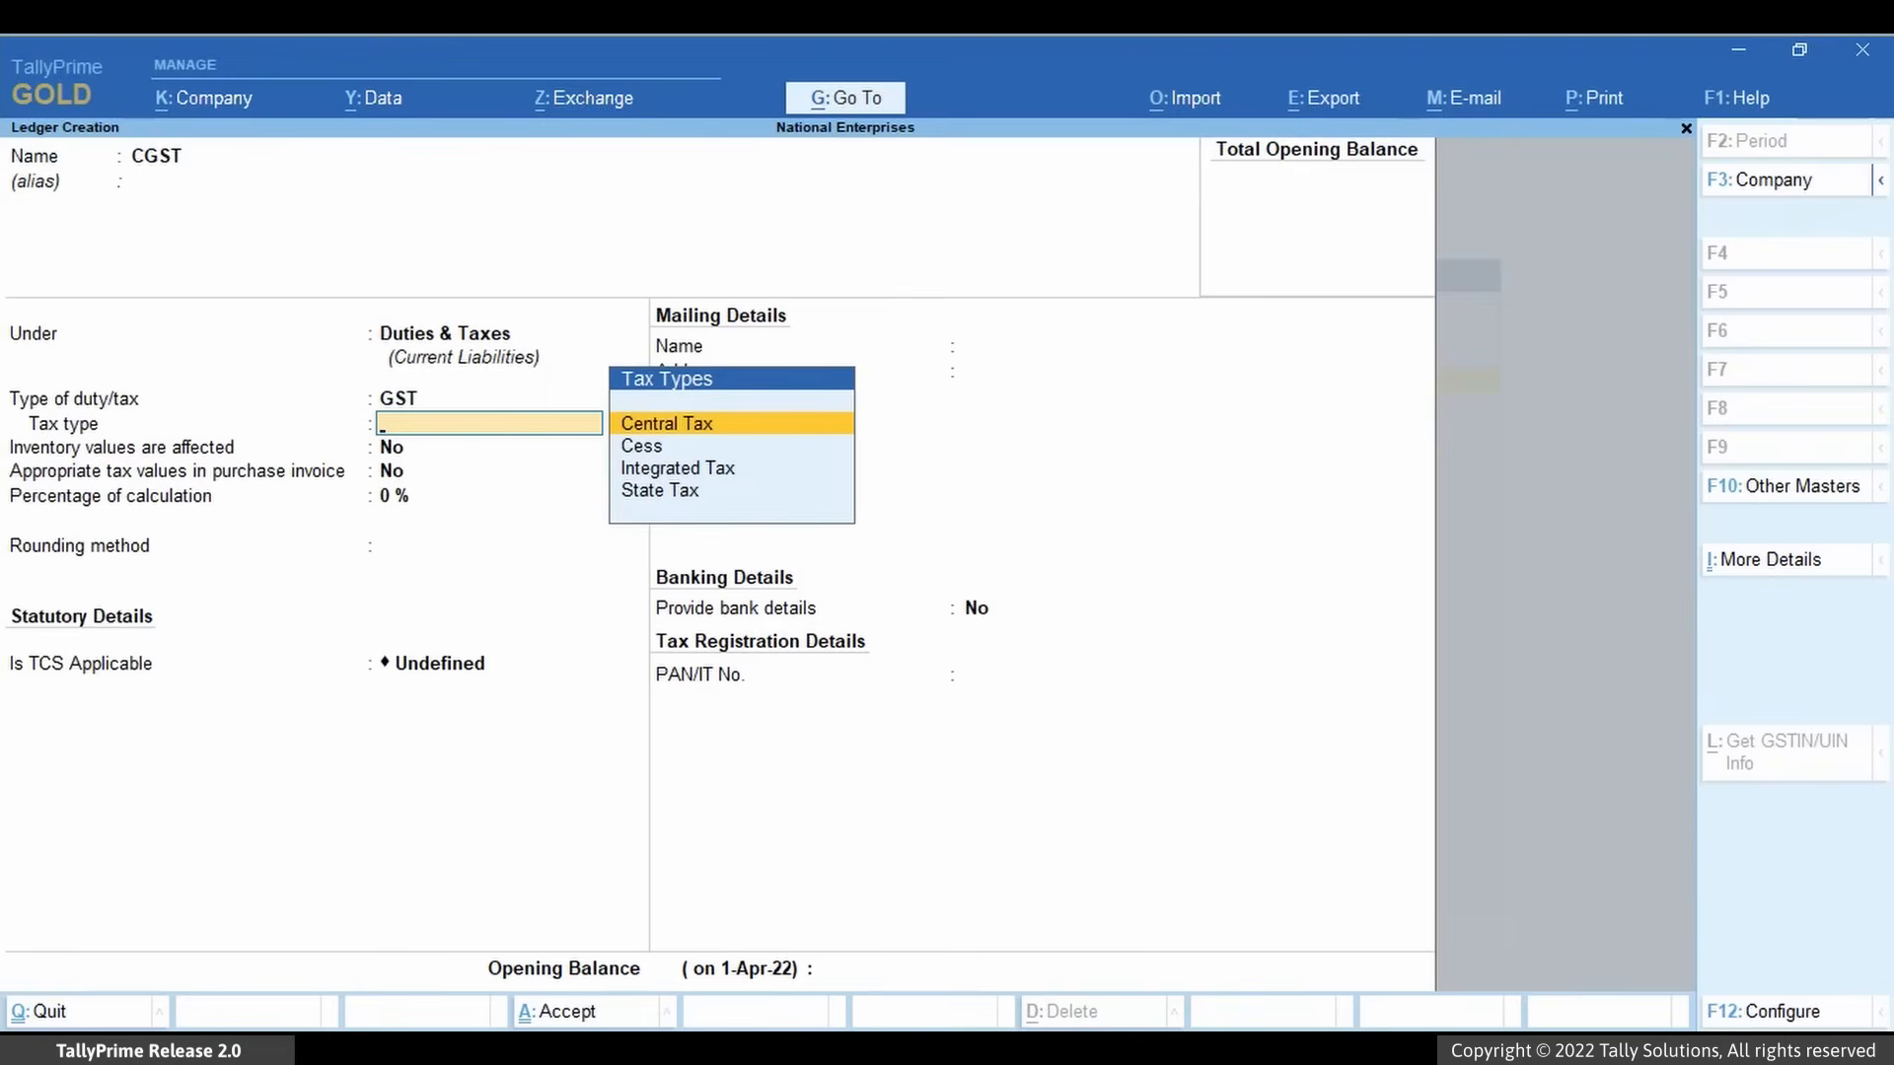
pyautogui.click(667, 422)
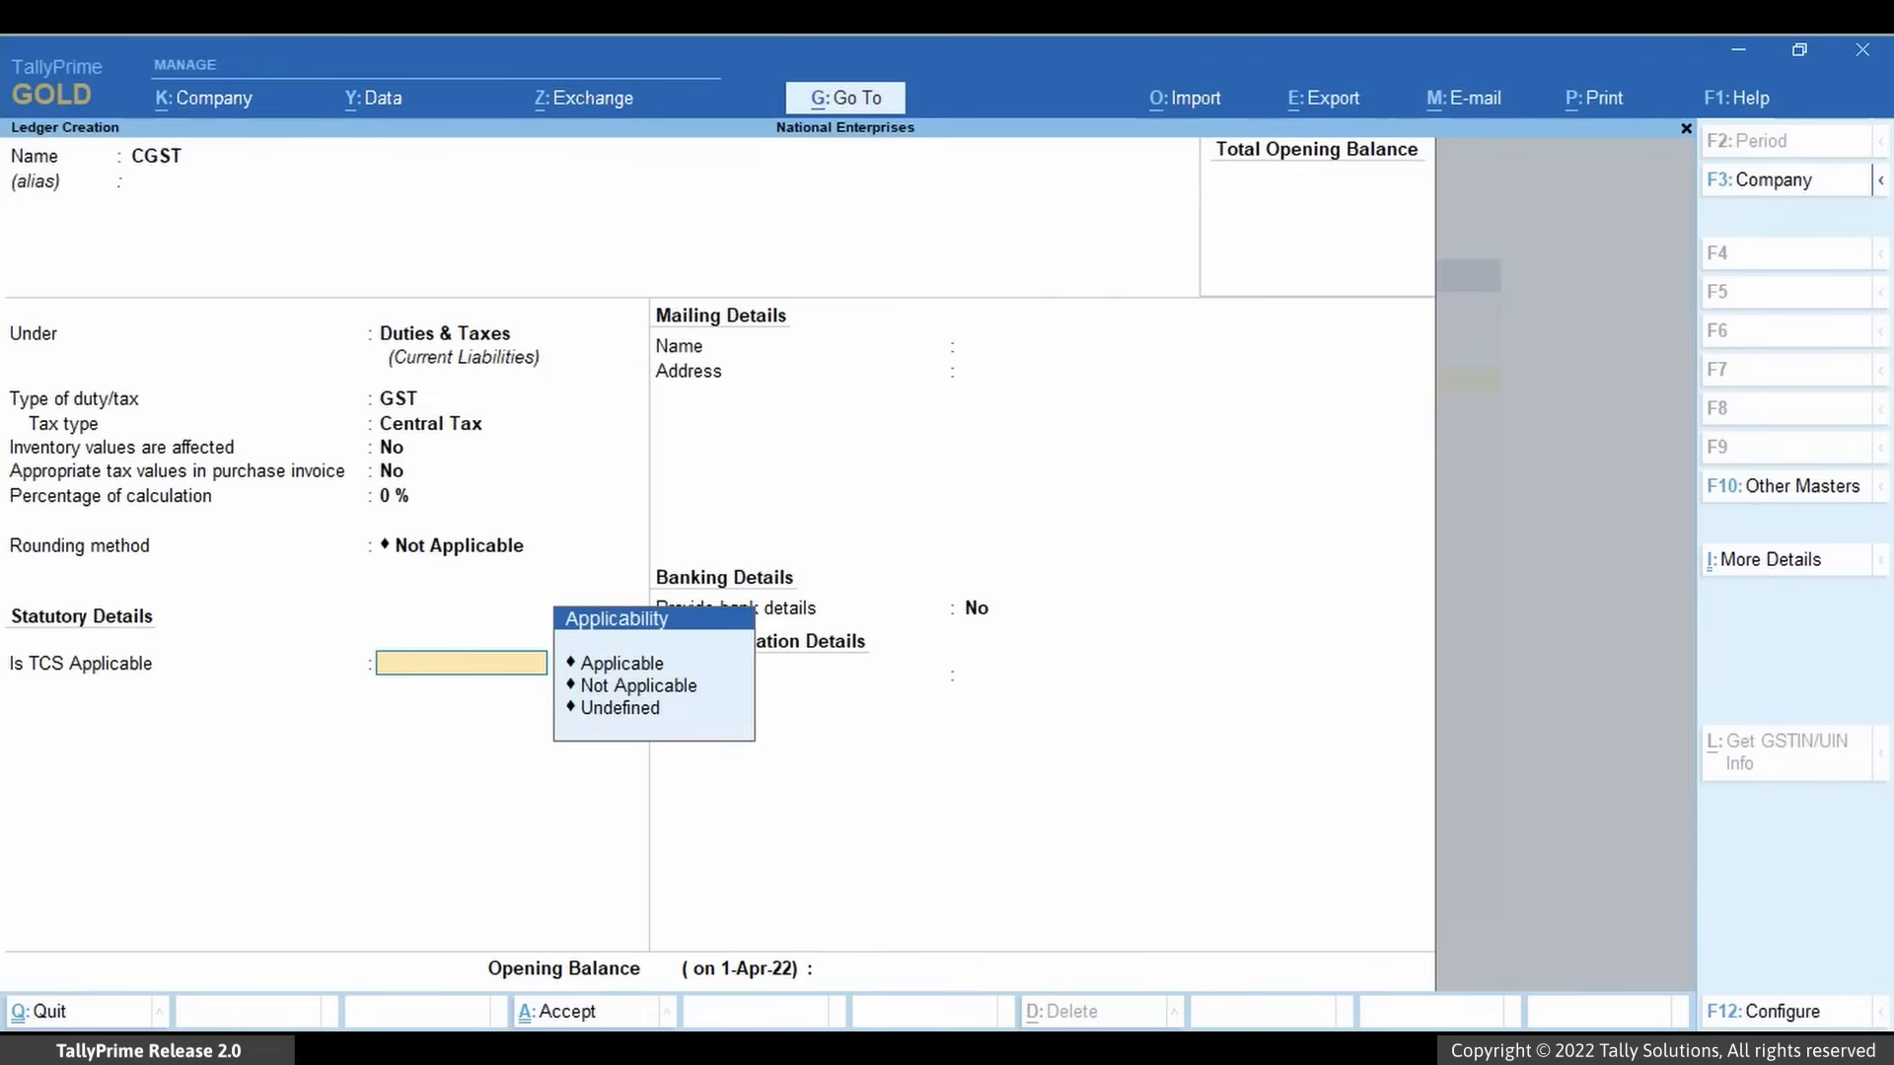
pyautogui.click(622, 663)
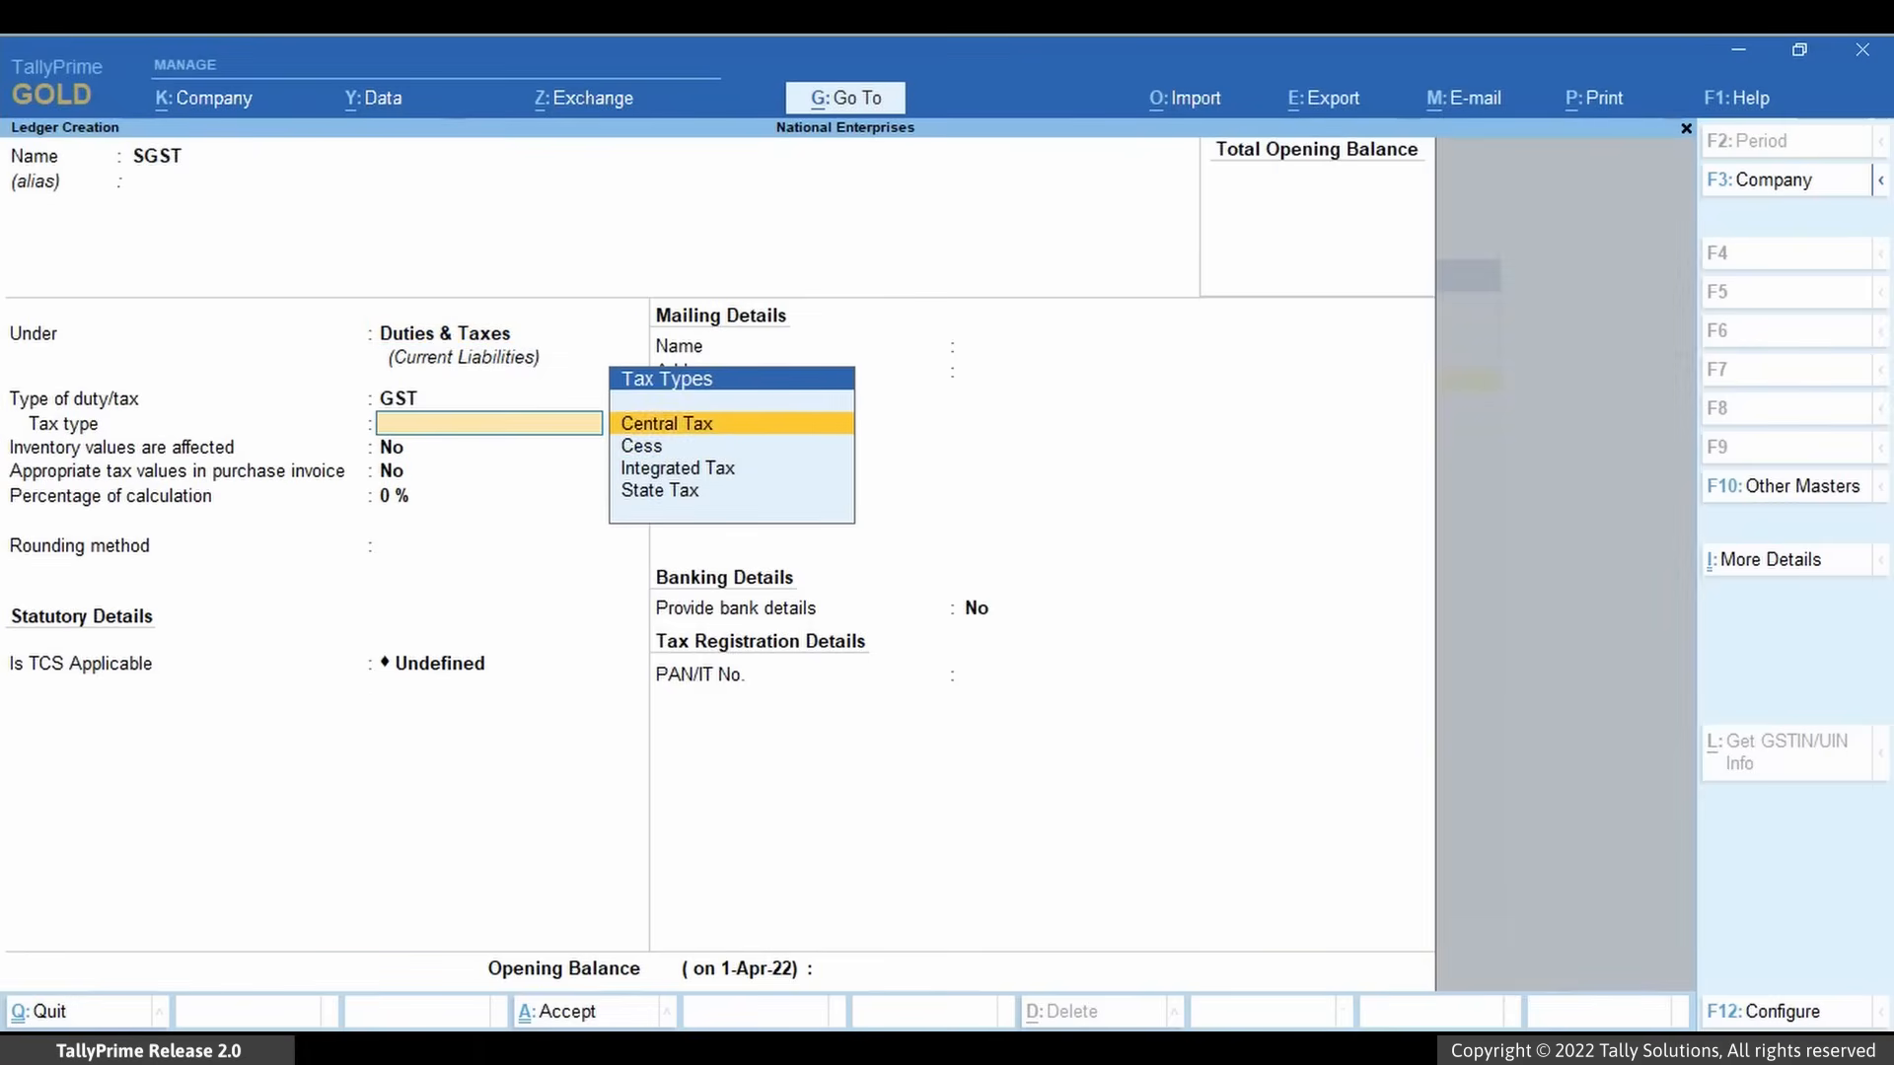
pyautogui.click(661, 491)
pyautogui.write('P')
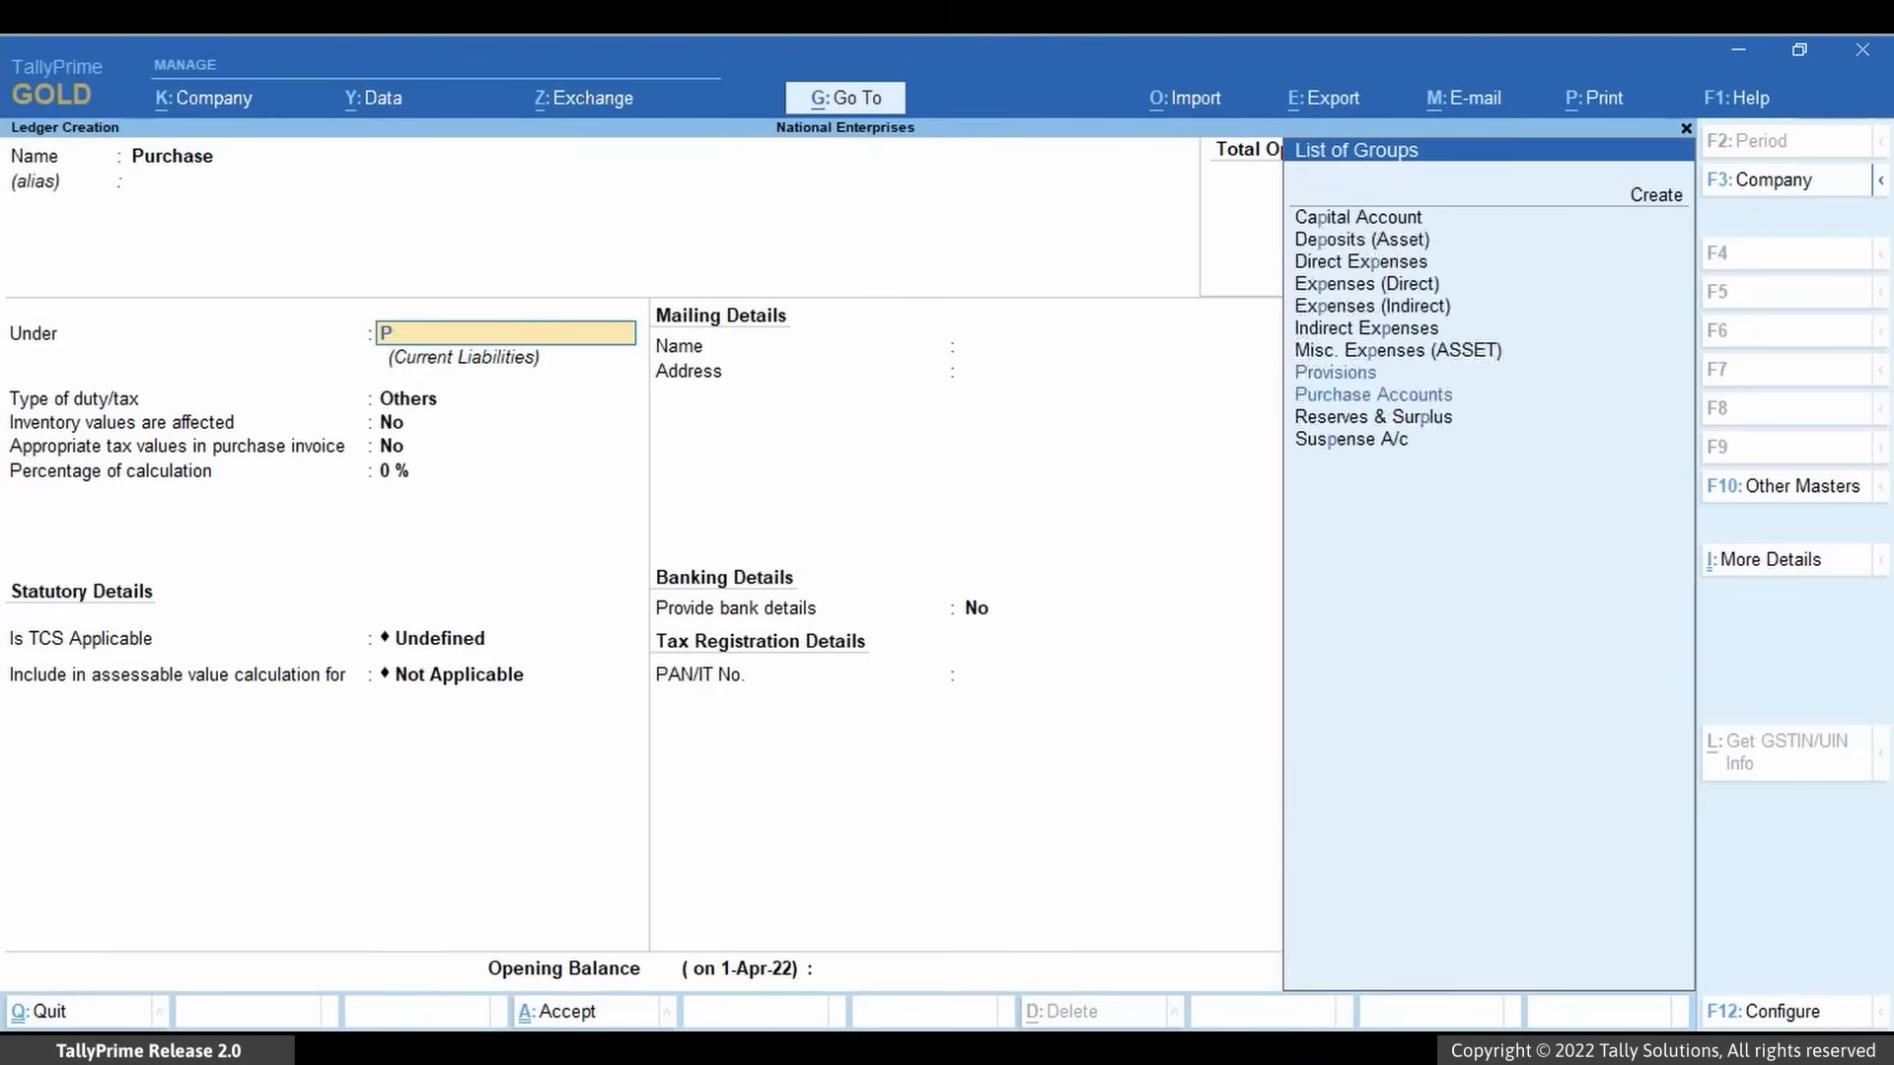
# Place the Purchase ledger under Purchase Accounts and choose its nature of transaction.
pyautogui.click(1374, 395)
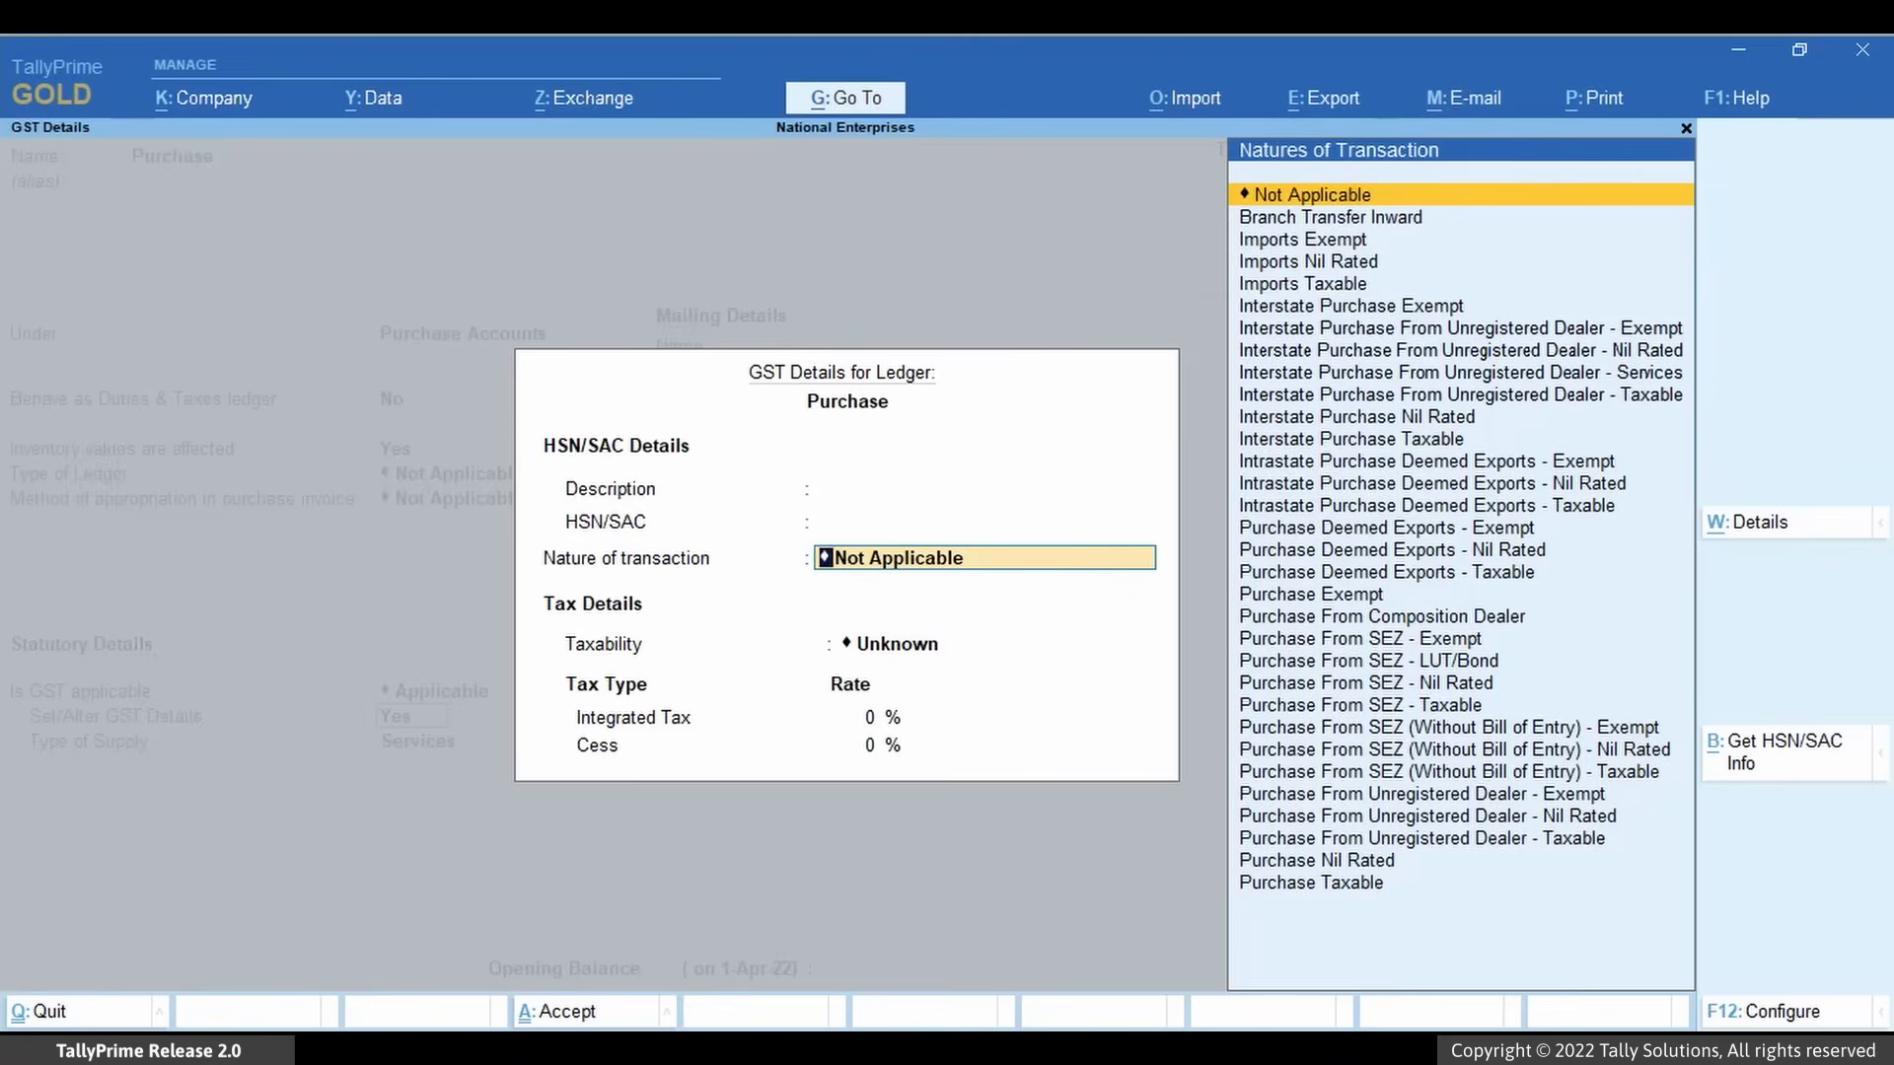
pyautogui.click(1310, 884)
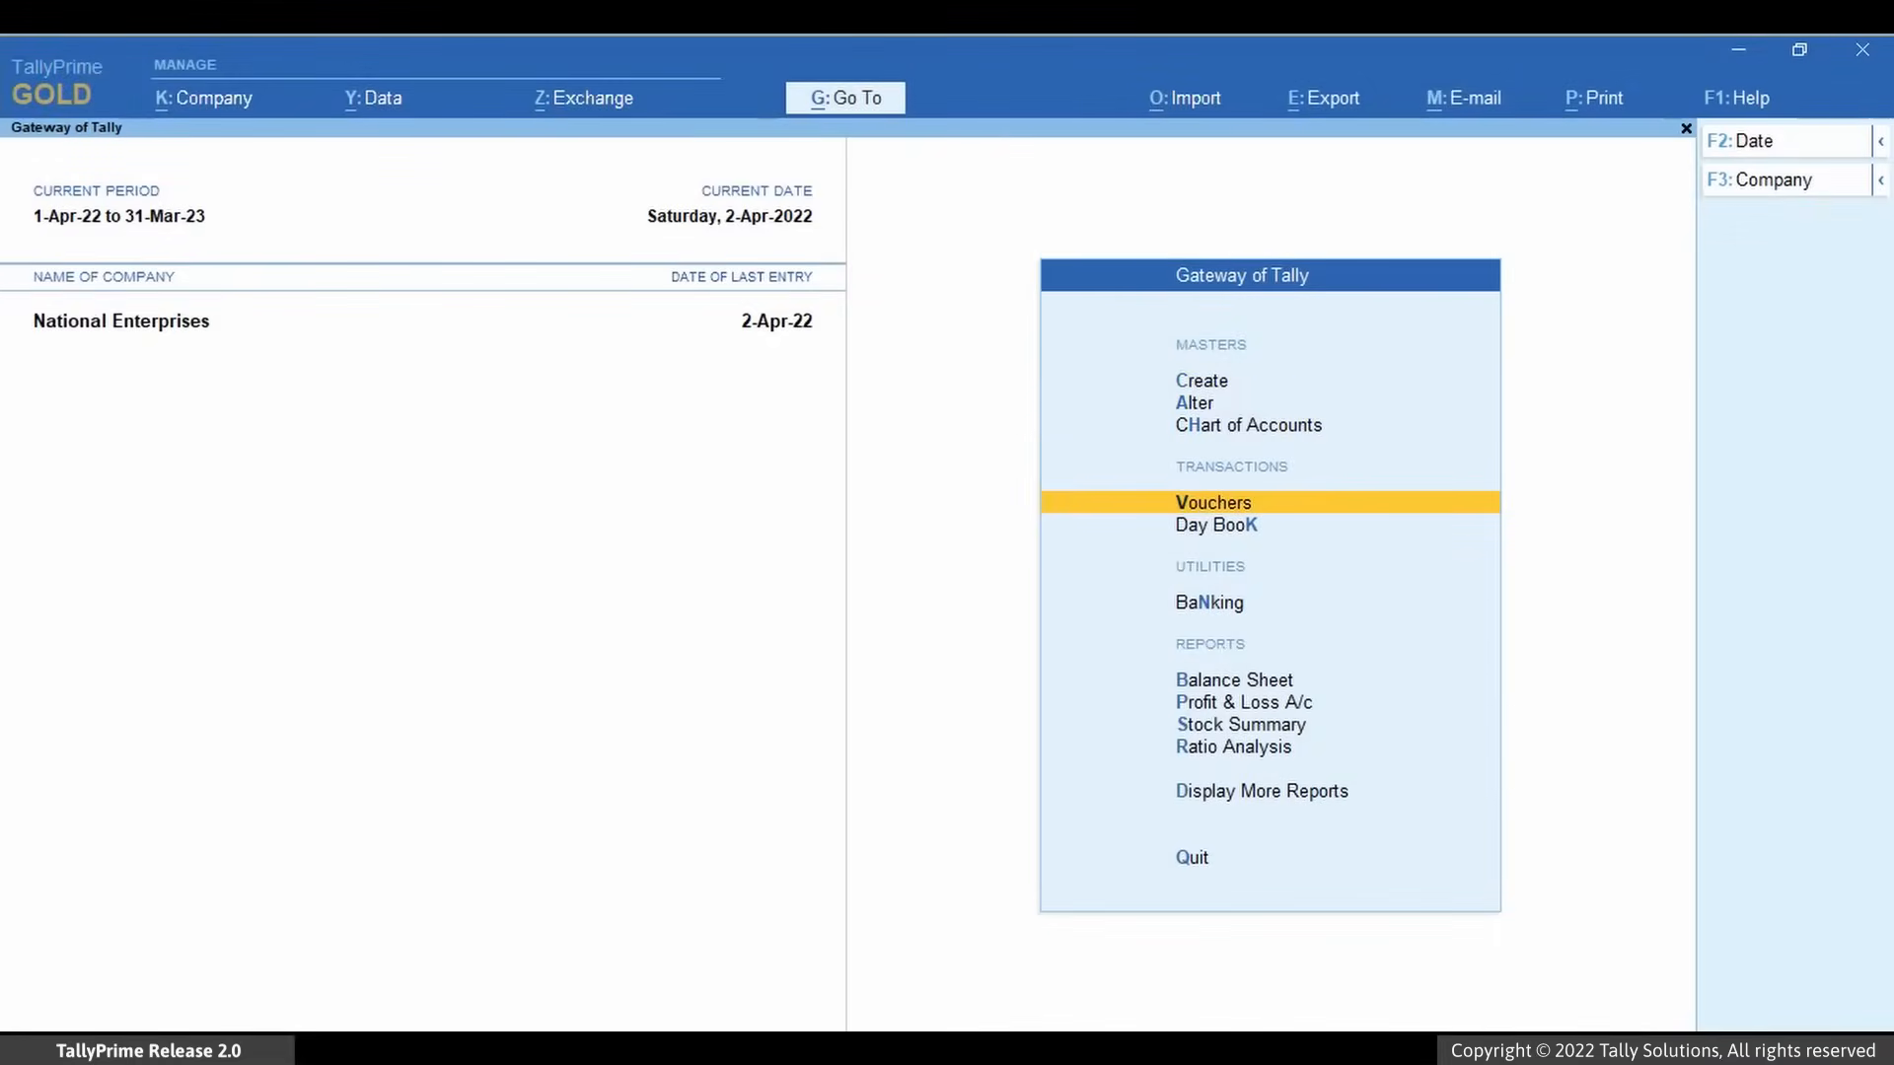
# Start a purchase voucher with SS Enterprises as the supplying party.
pyautogui.click(1214, 503)
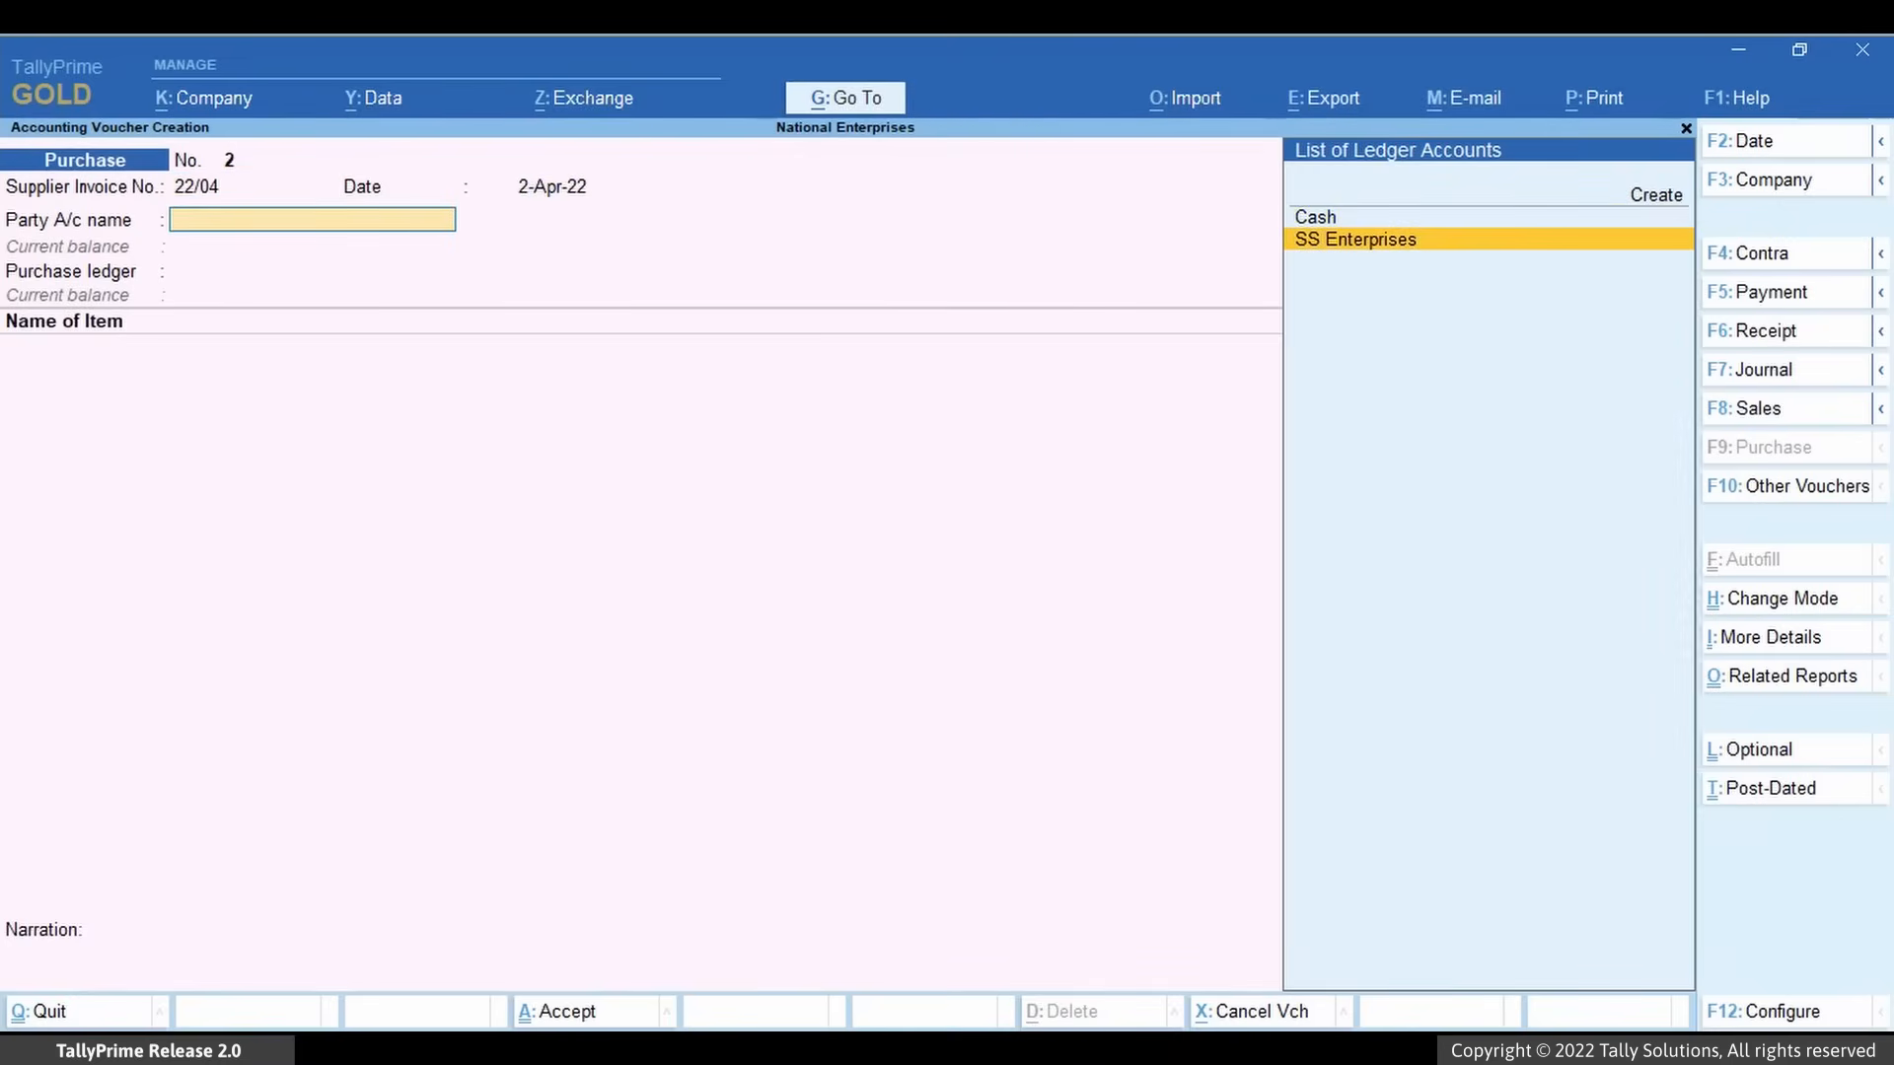
pyautogui.click(1356, 239)
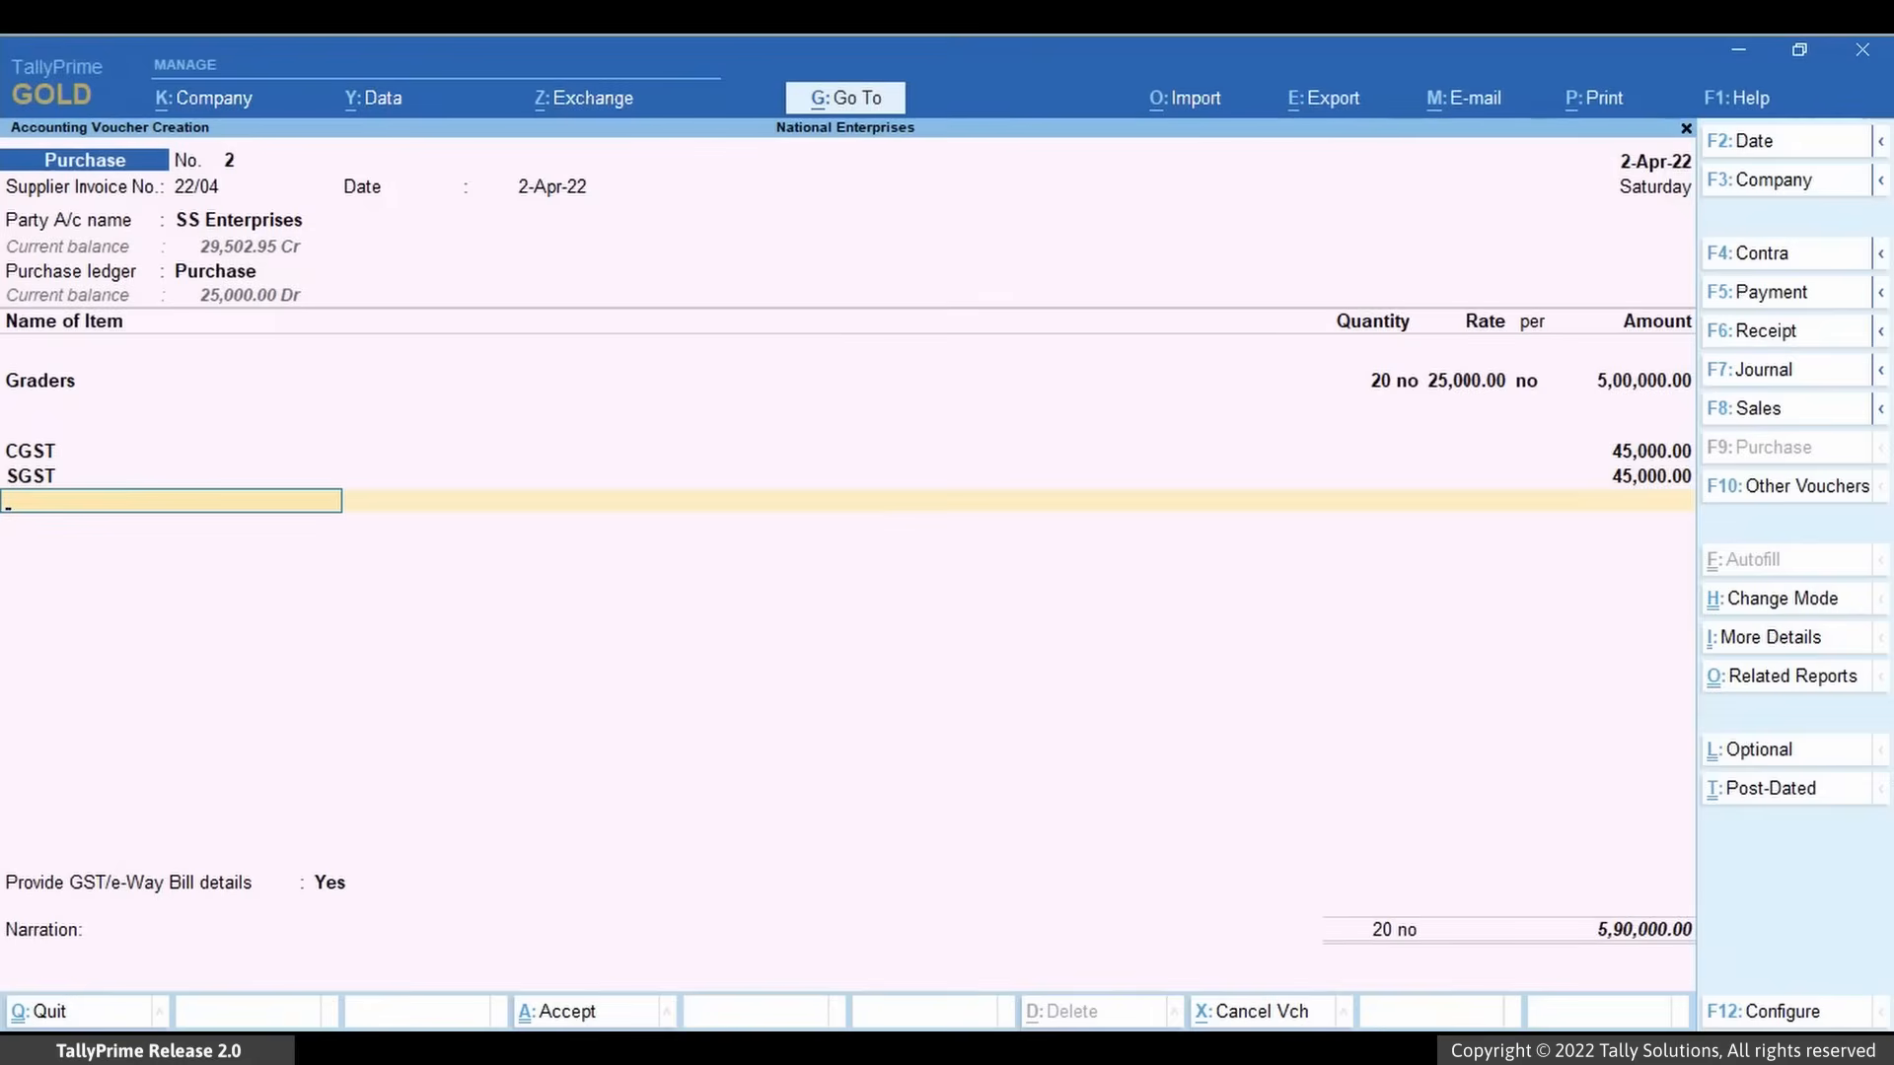
# Add a TCS Ledger line at 0.01% and set Provide GST/e-Way Bill details to No.
pyautogui.write('TCS Ledger')
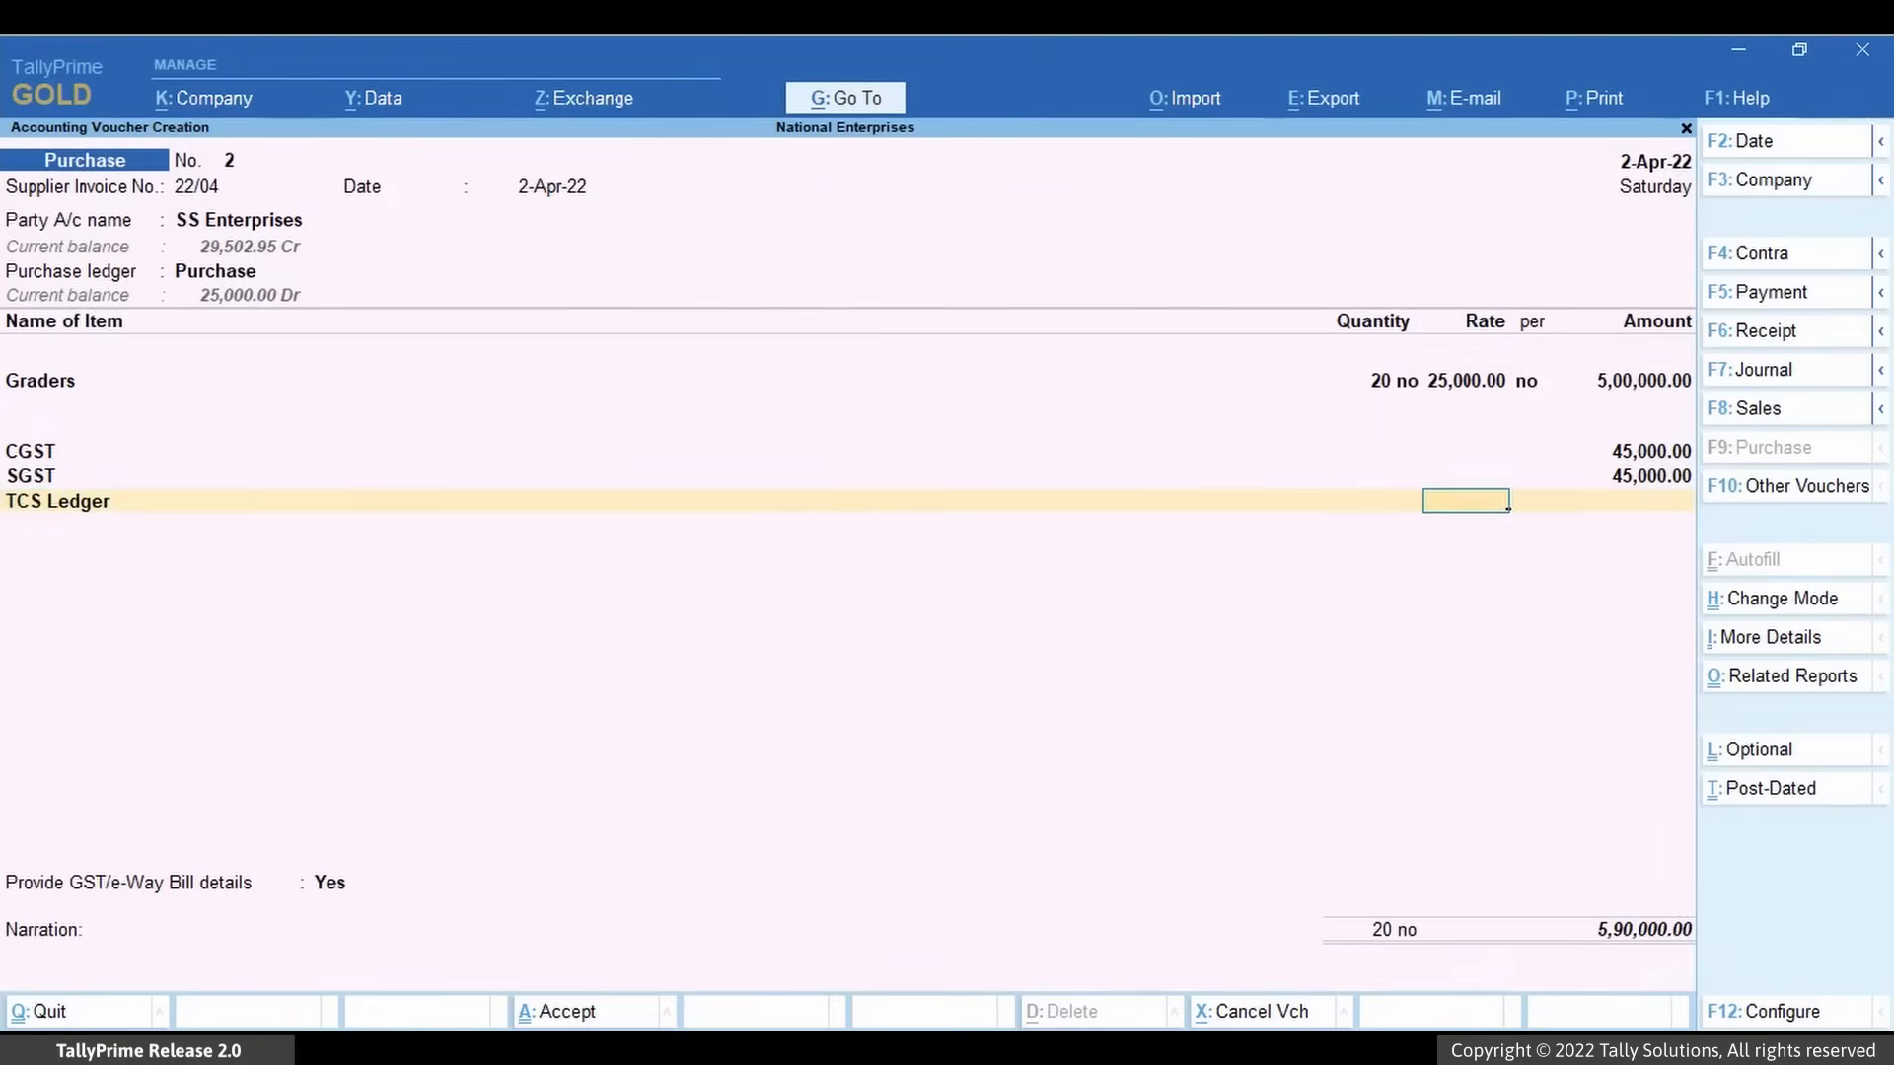
pyautogui.write('0.01')
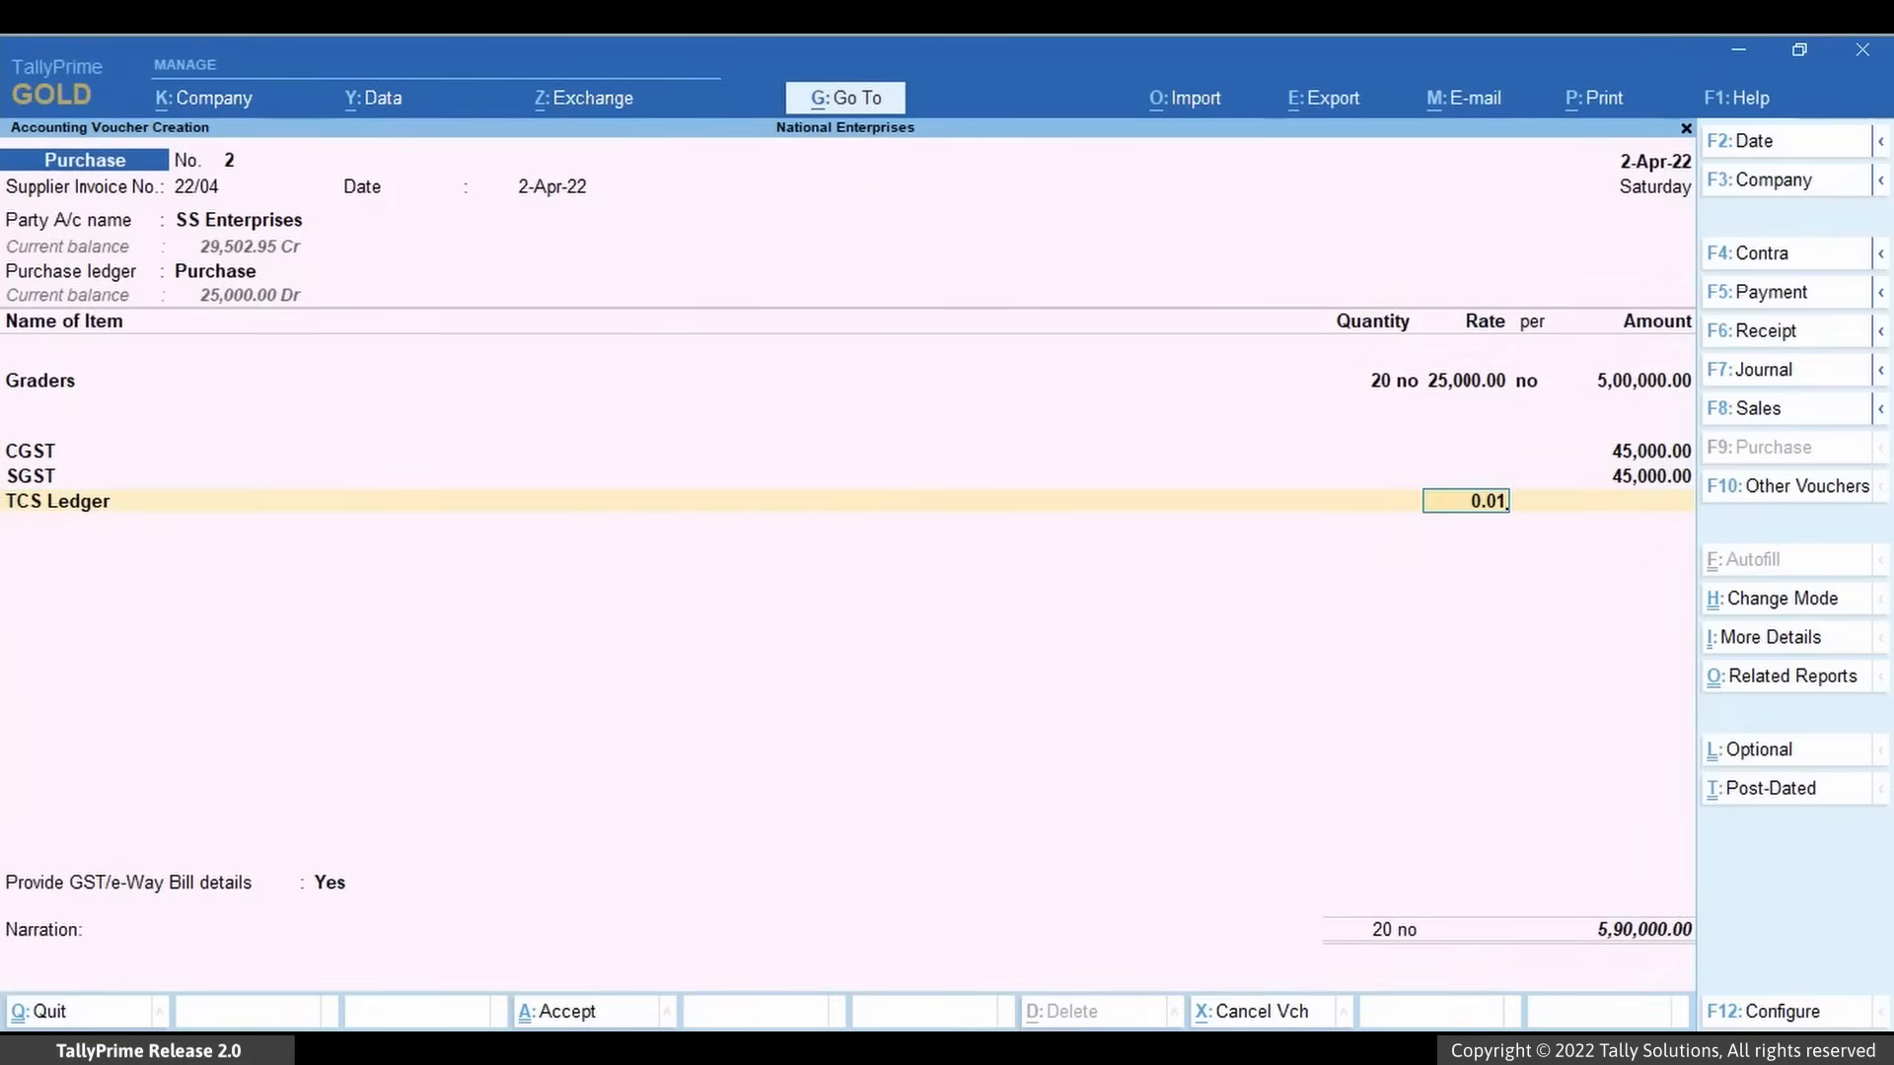
pyautogui.press('enter')
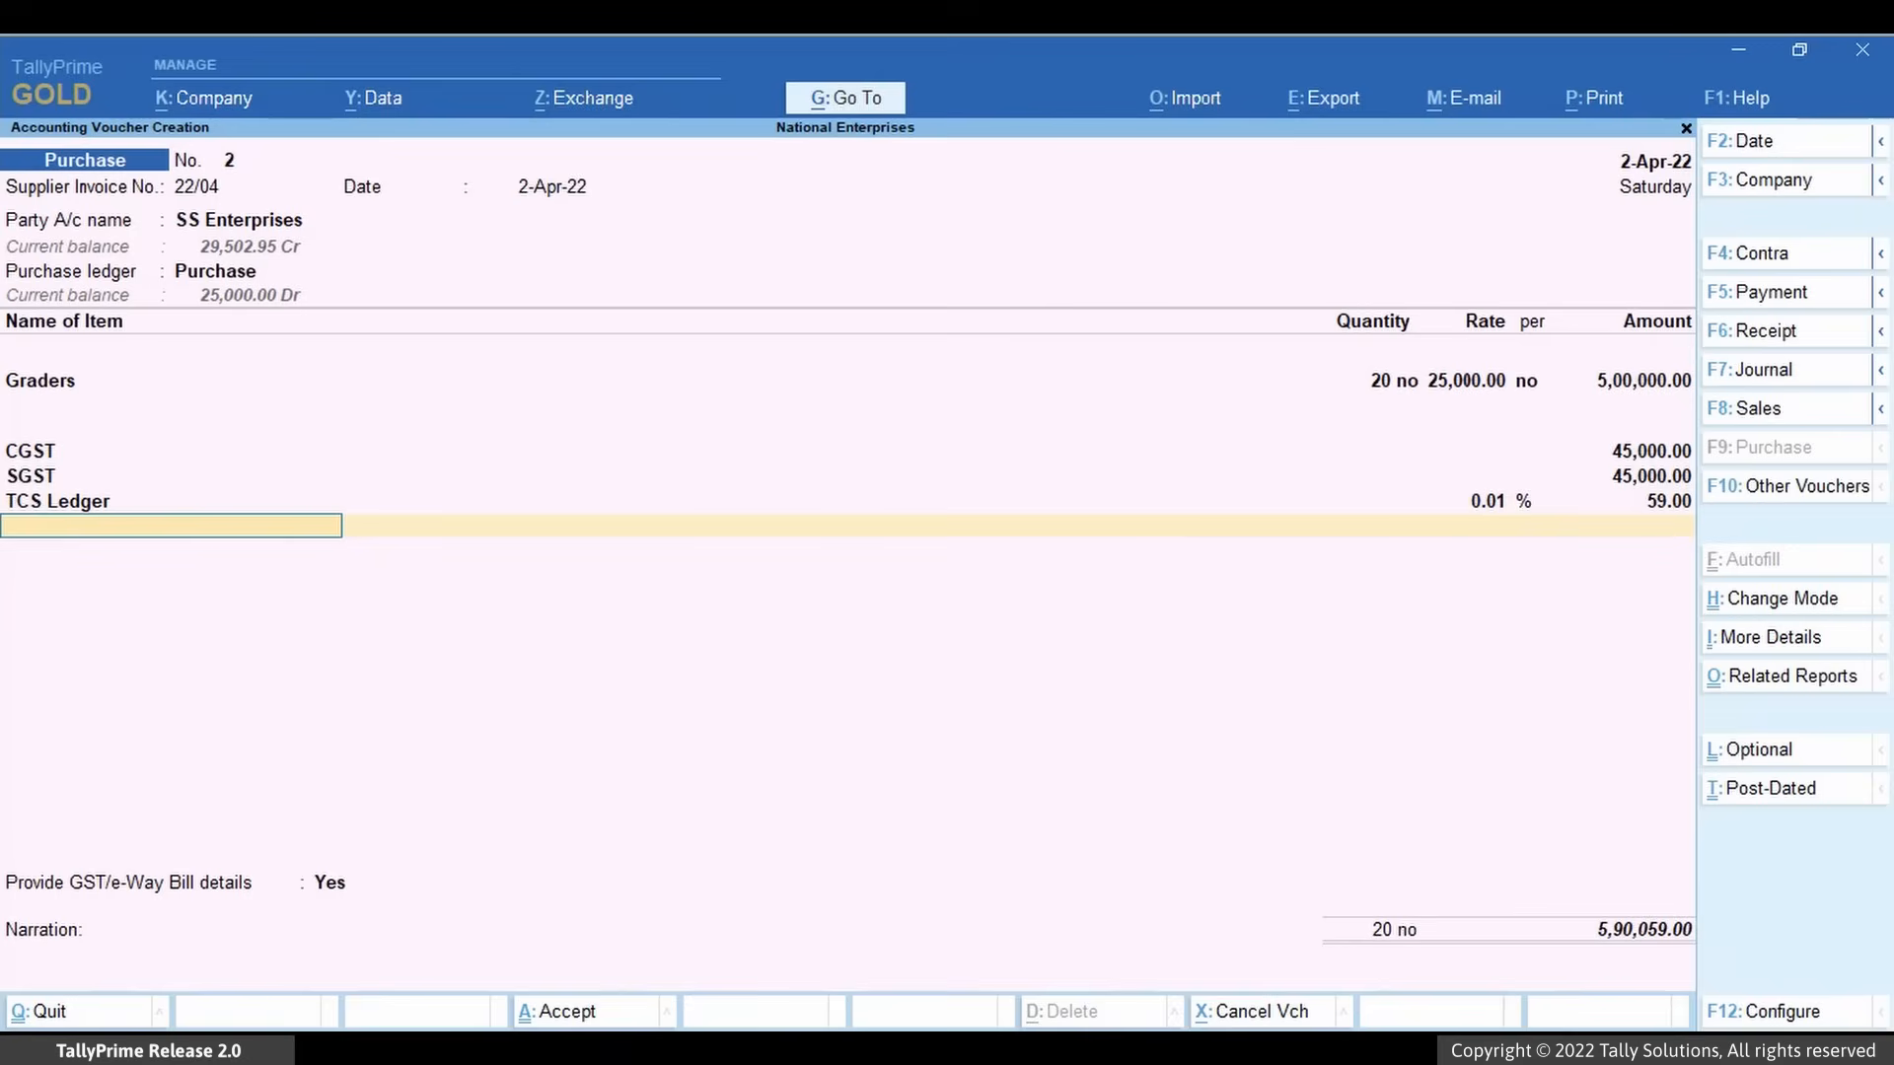
pyautogui.click(345, 882)
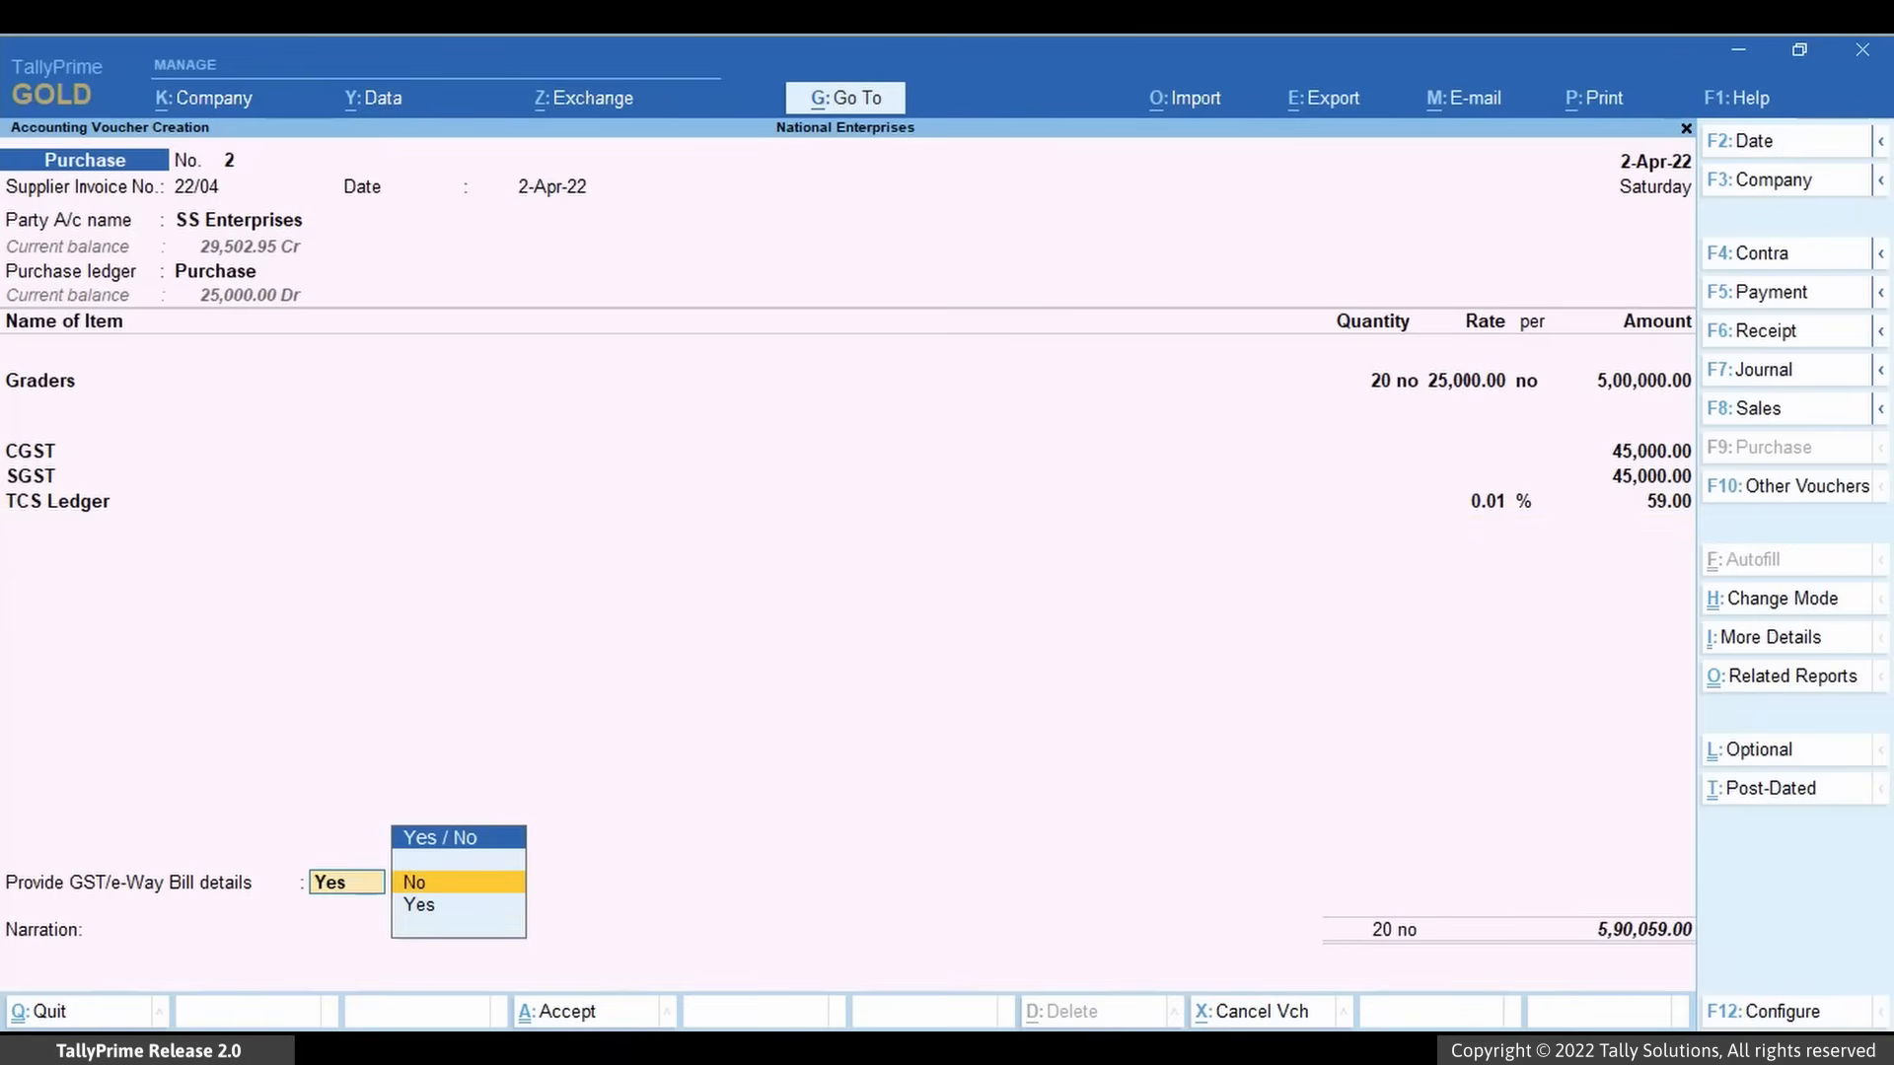
pyautogui.click(415, 882)
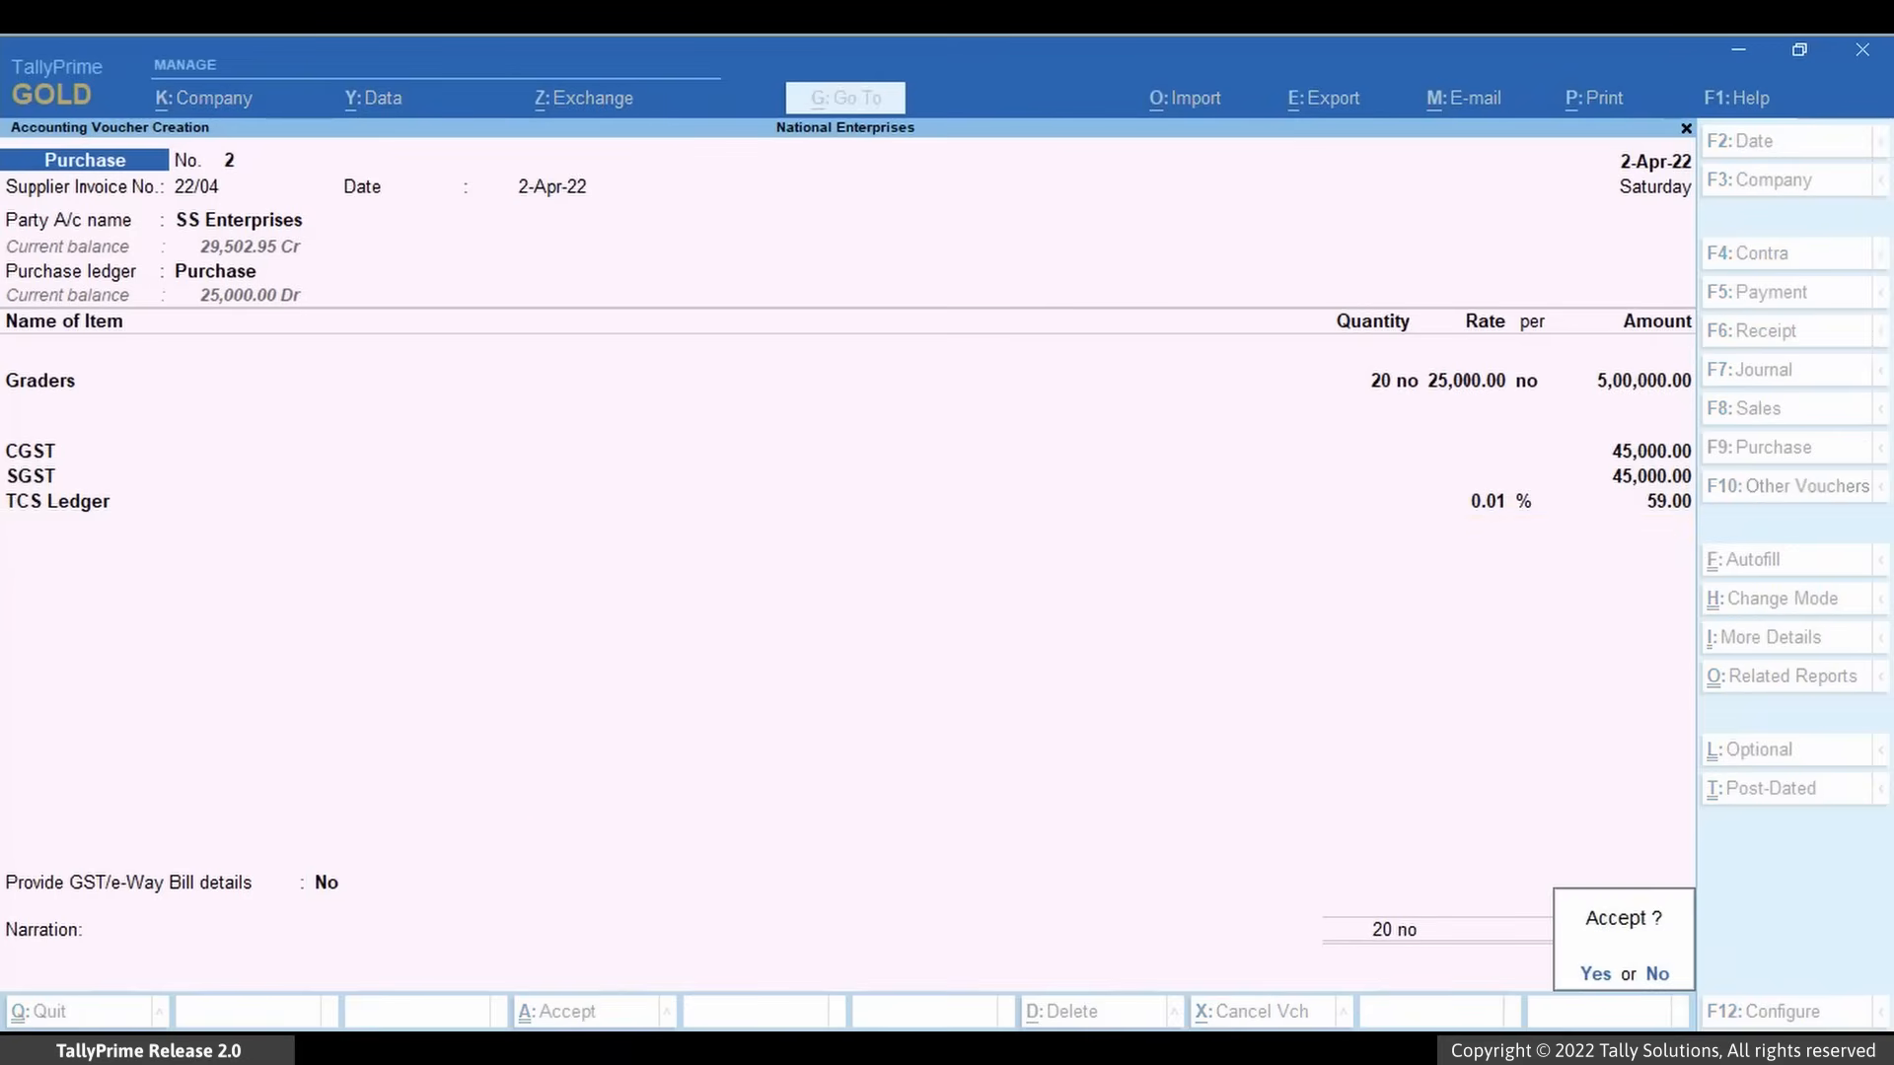